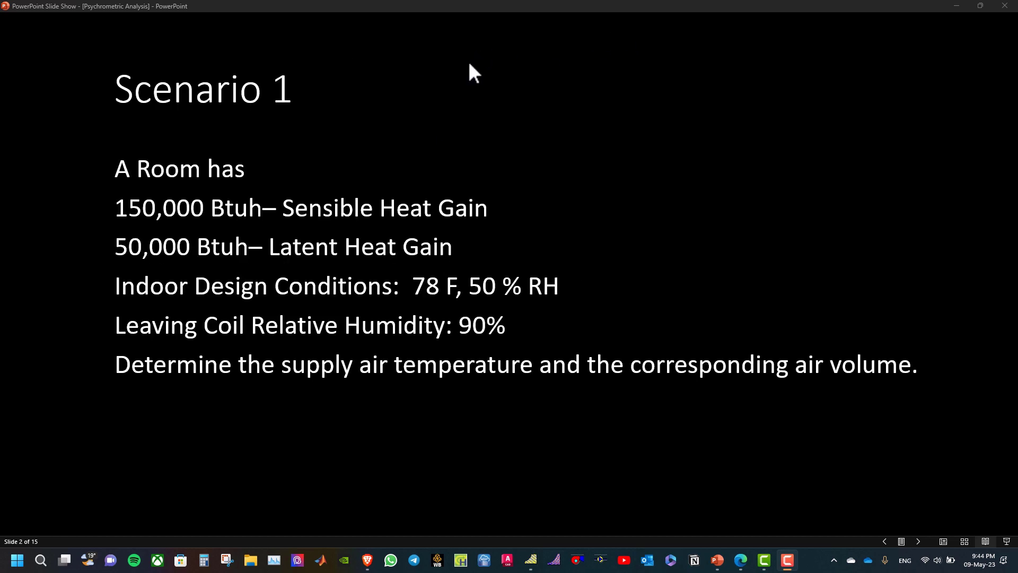
mouse_move(267, 118)
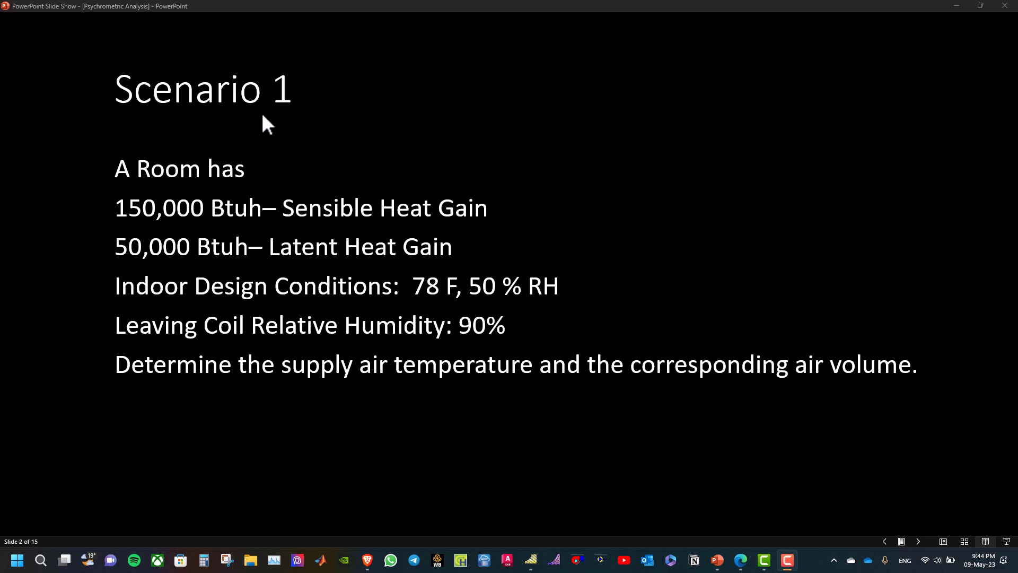
mouse_move(266, 130)
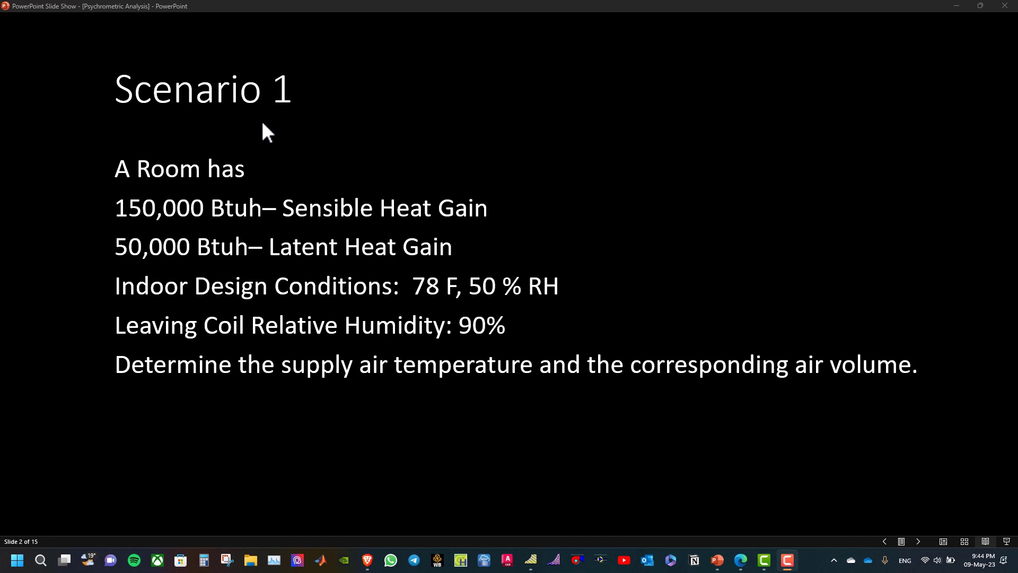
mouse_move(270, 162)
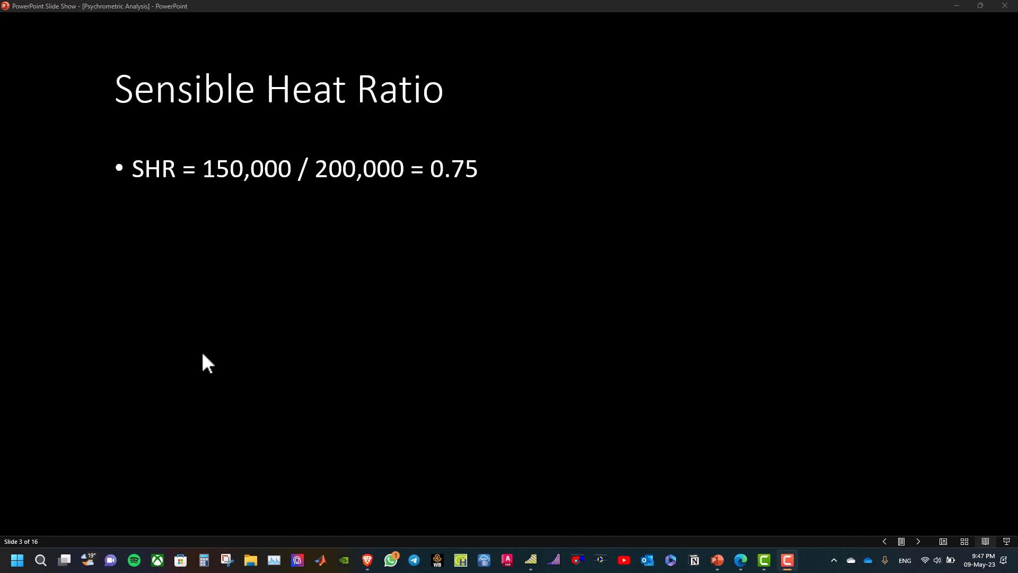
mouse_move(216, 360)
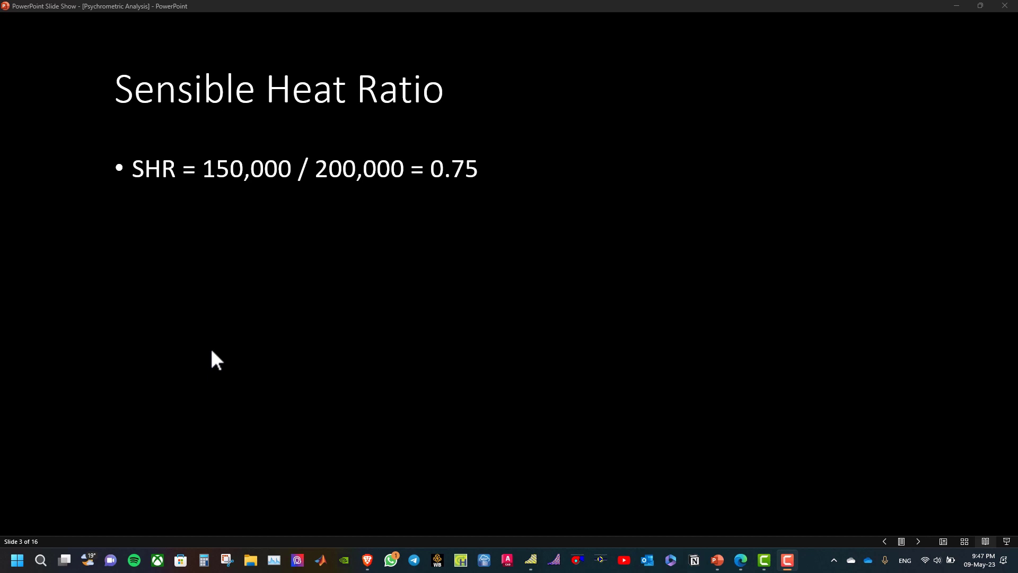
mouse_move(551, 194)
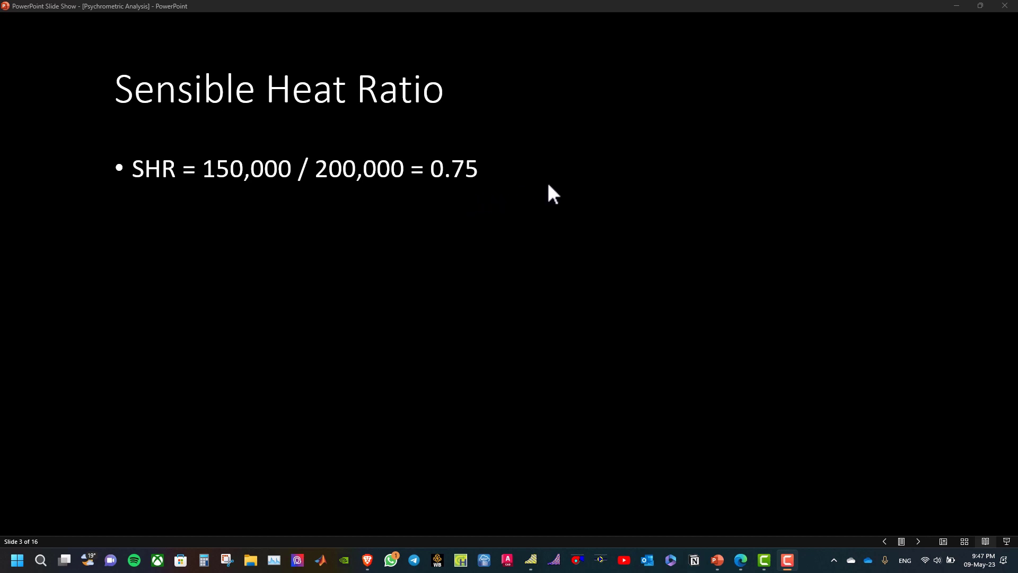
mouse_move(438, 130)
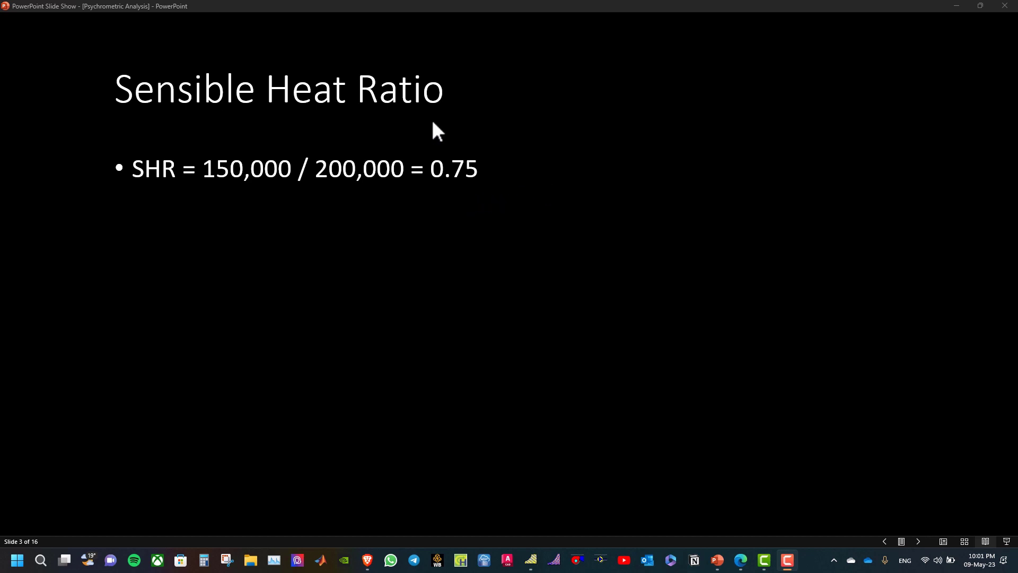
mouse_move(431, 136)
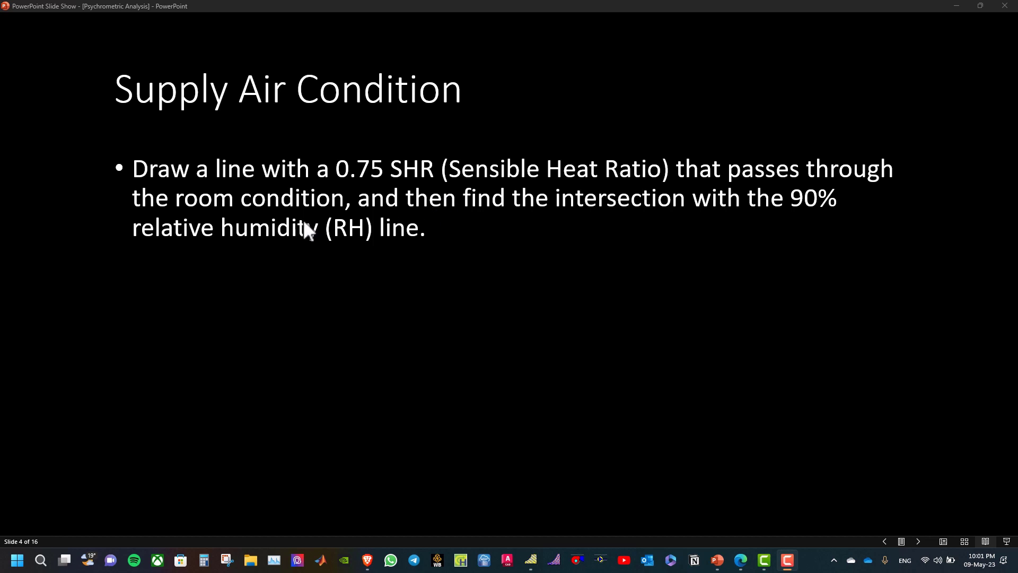
mouse_move(284, 223)
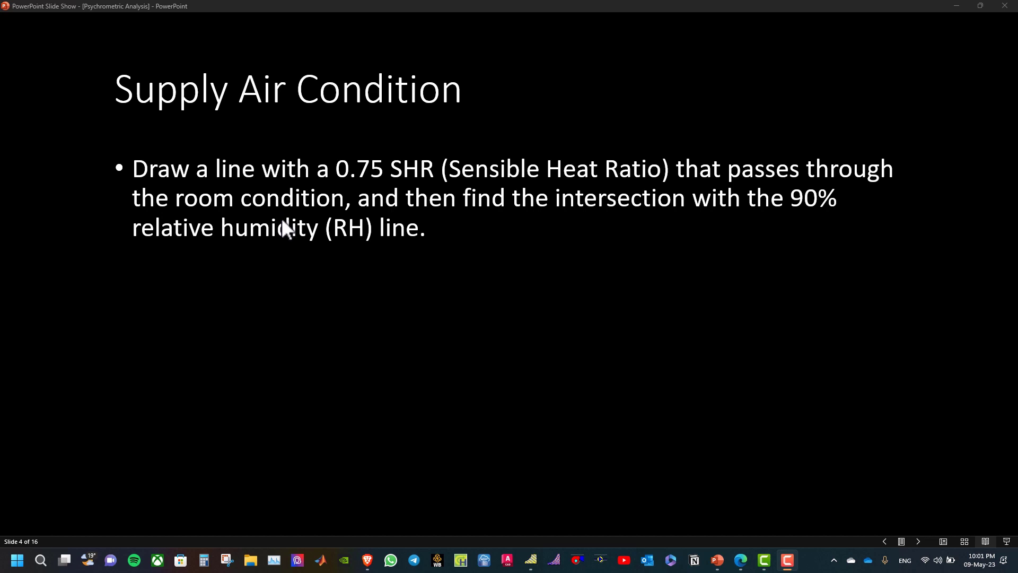
mouse_move(552, 411)
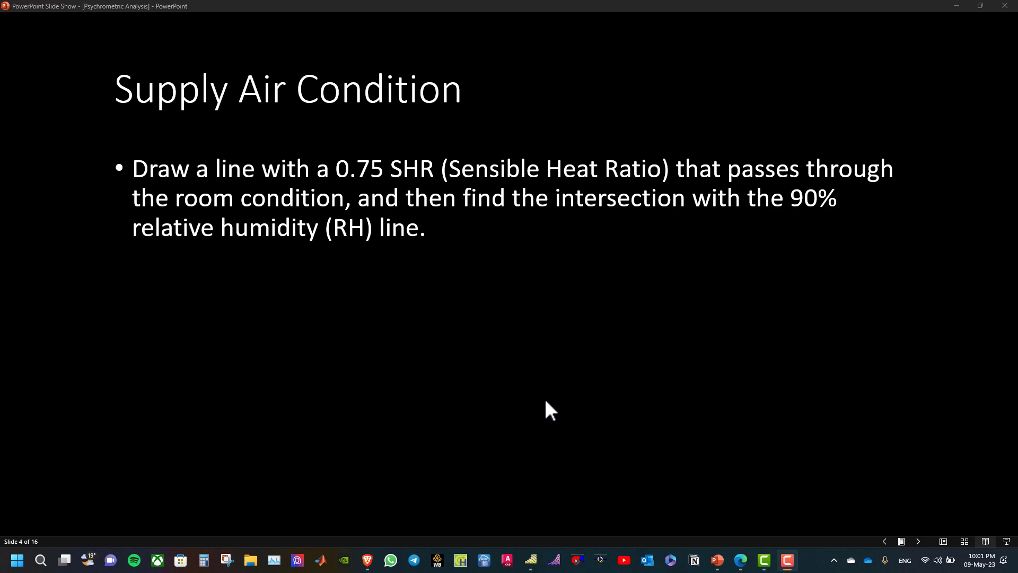
mouse_move(532, 559)
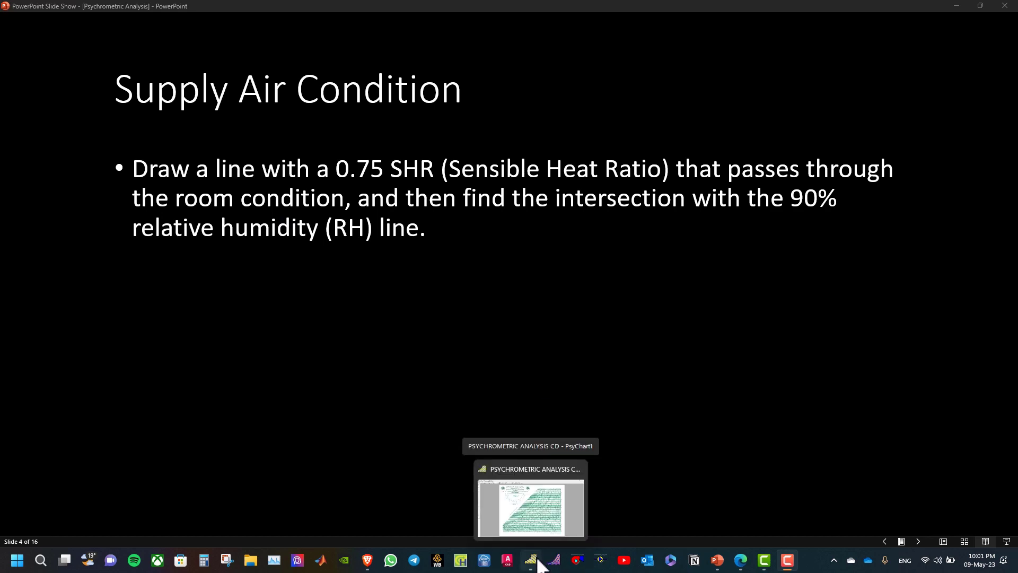
- Switch to the PsyChart window showing the ASHRAE No. 1 sea-level chart
left_click(529, 498)
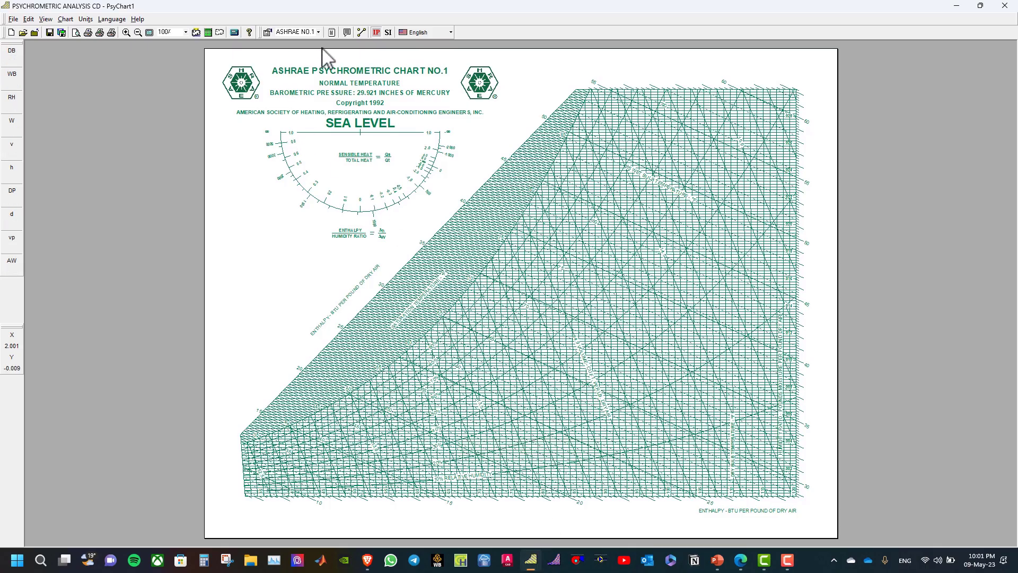
mouse_move(361, 32)
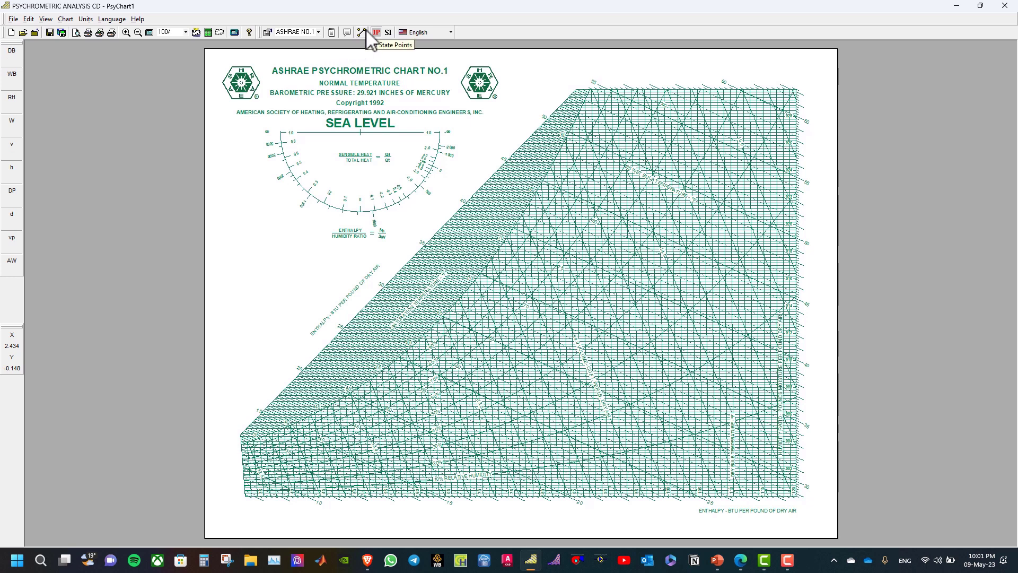
mouse_move(375, 32)
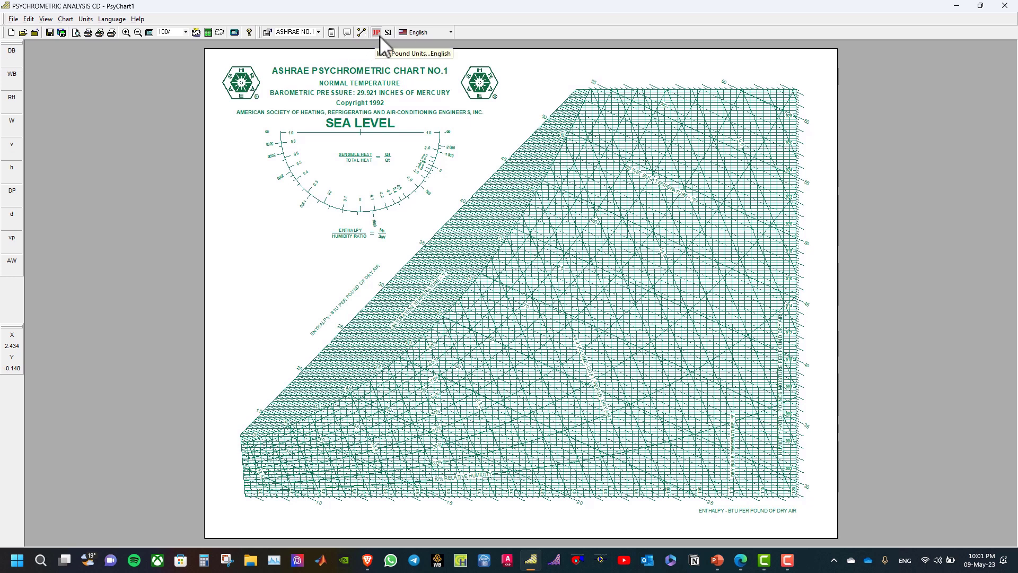
mouse_move(361, 40)
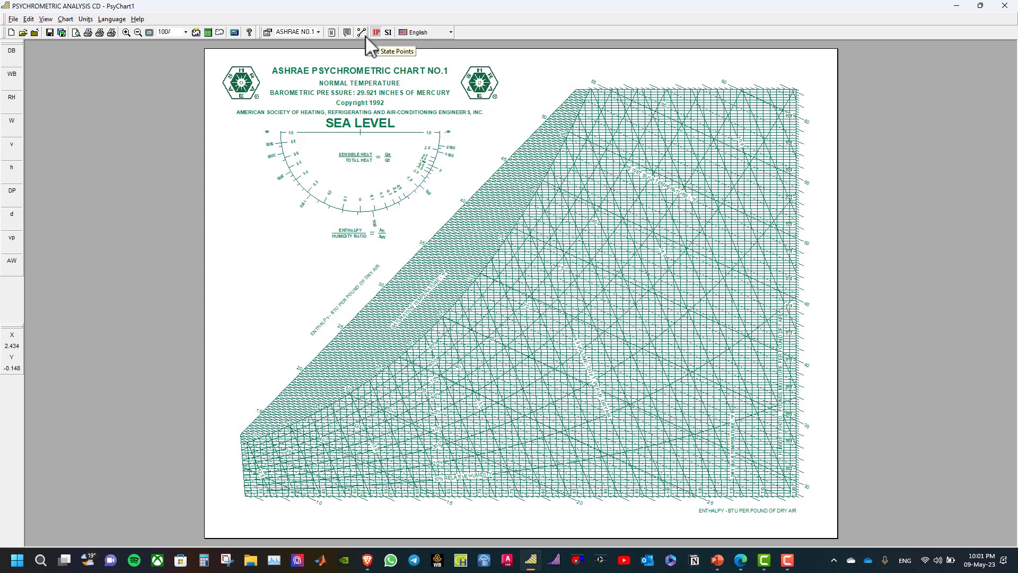
- Add and apply a state point named Room at 78°F dry bulb and 50% RH
left_click(361, 31)
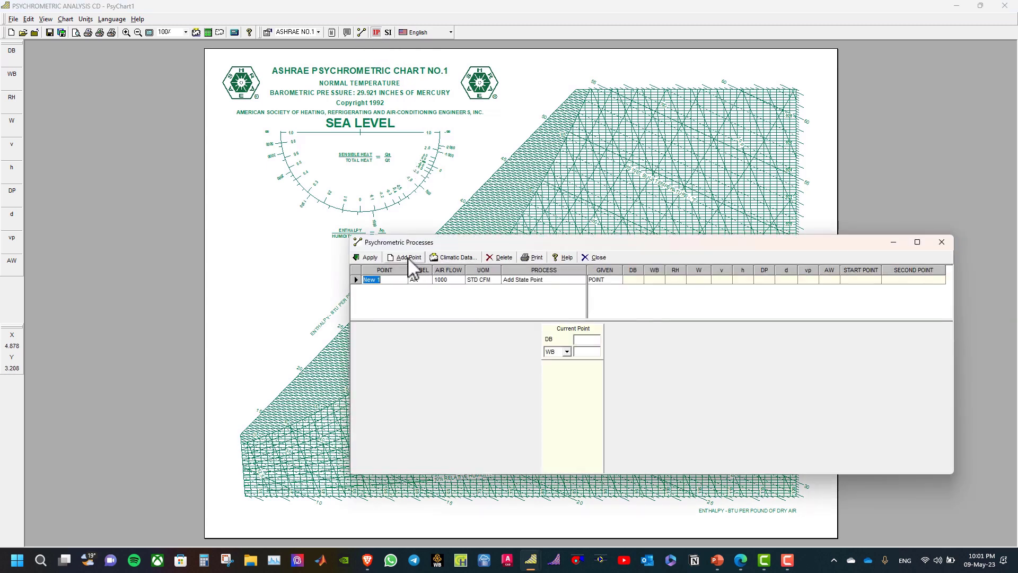
left_click(585, 338)
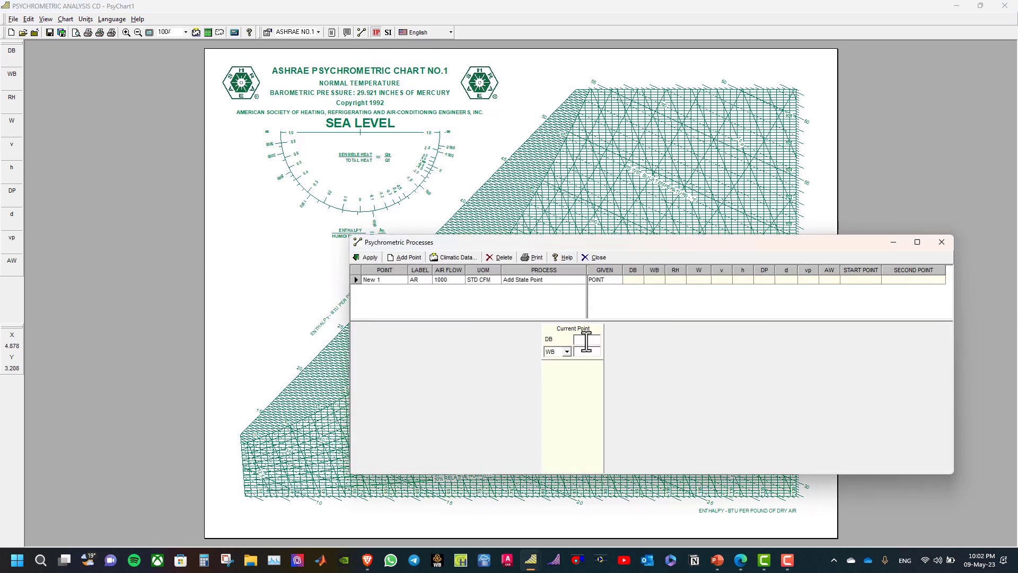
type("78")
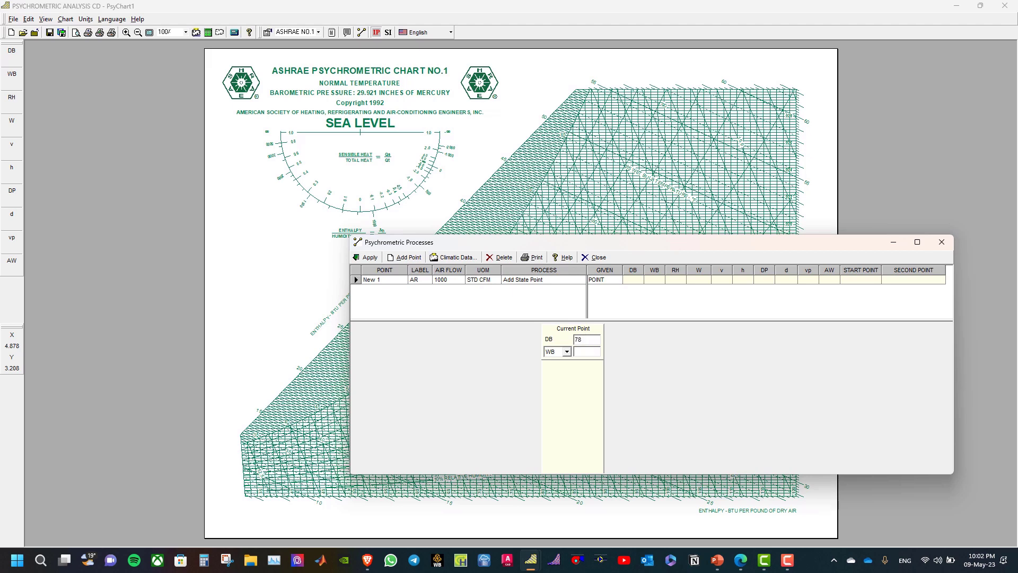
left_click(566, 351)
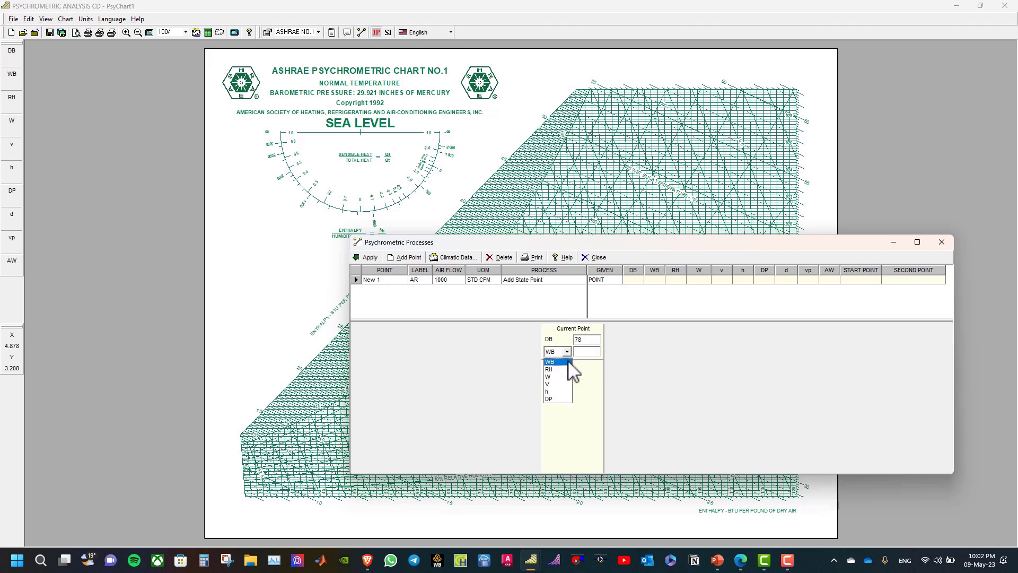
left_click(549, 369)
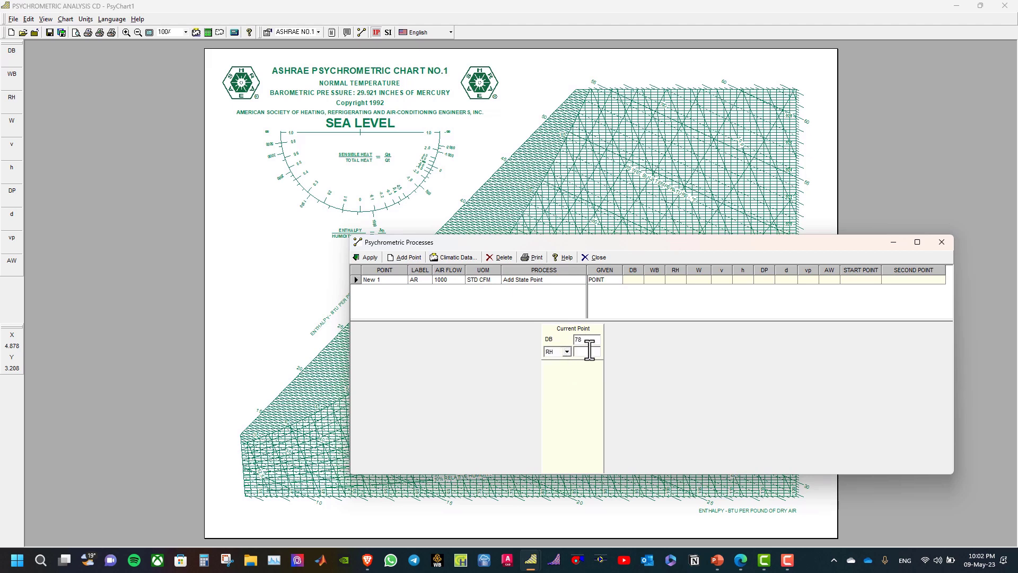
type("50")
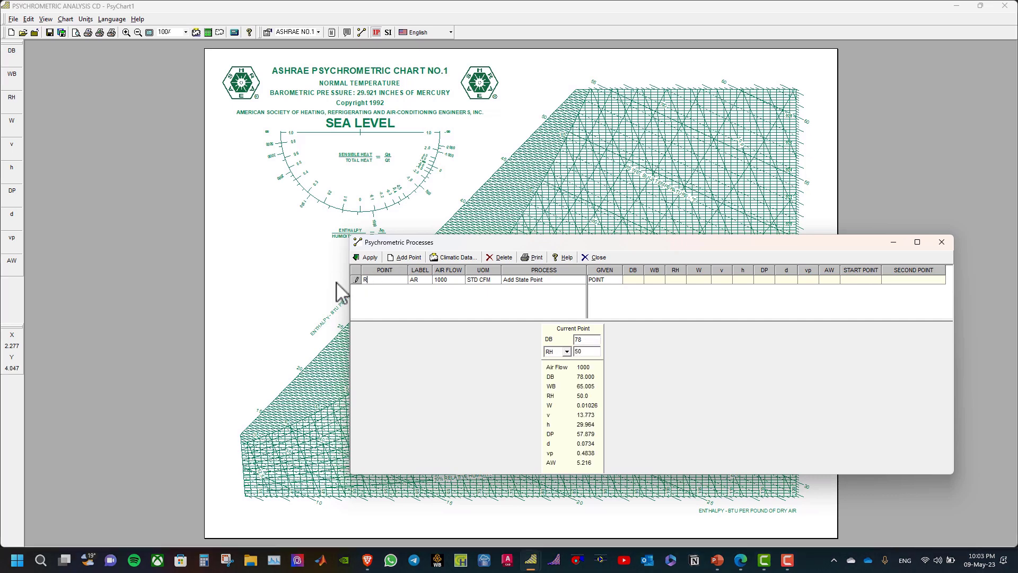
type("Room")
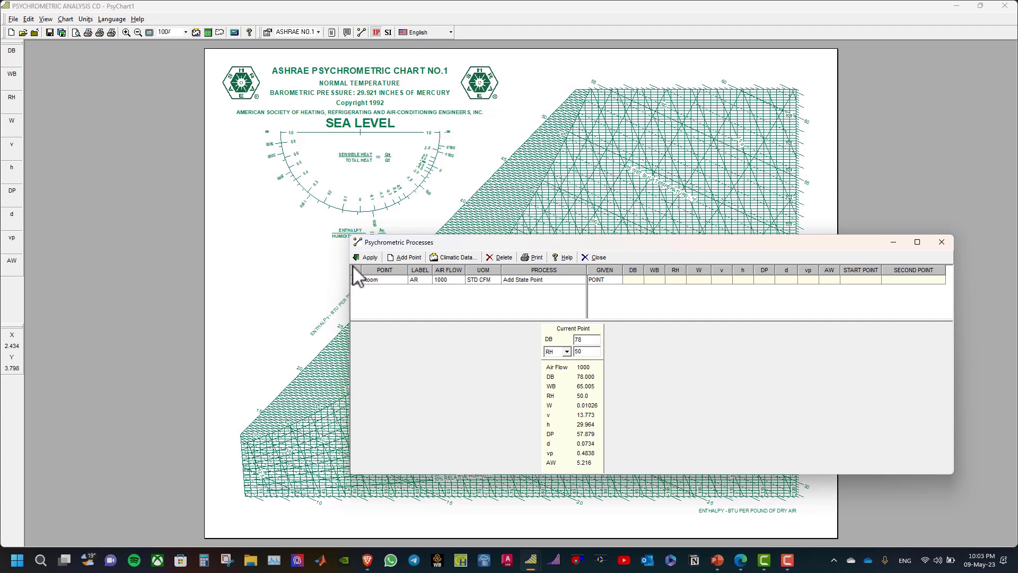
left_click(369, 256)
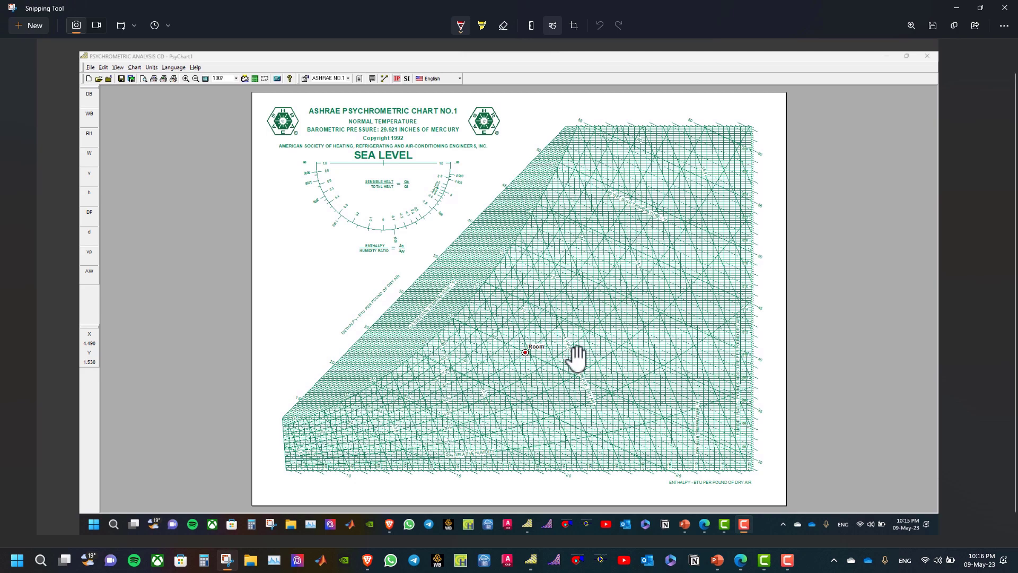
- Enlarge the chart capture, bring up the Protractor, and trace a red arc along the SHR scale
left_click(906, 55)
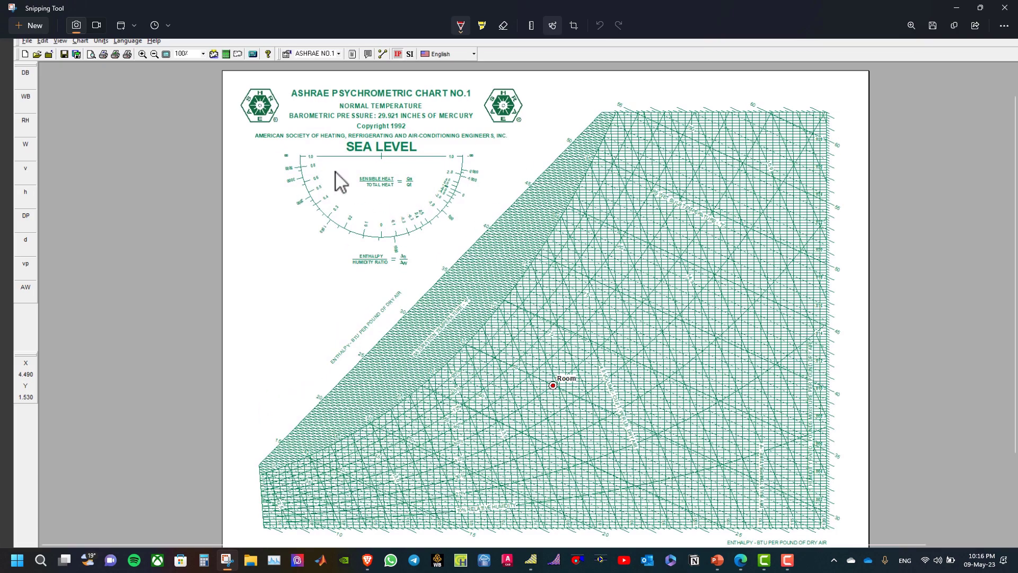
left_click(530, 26)
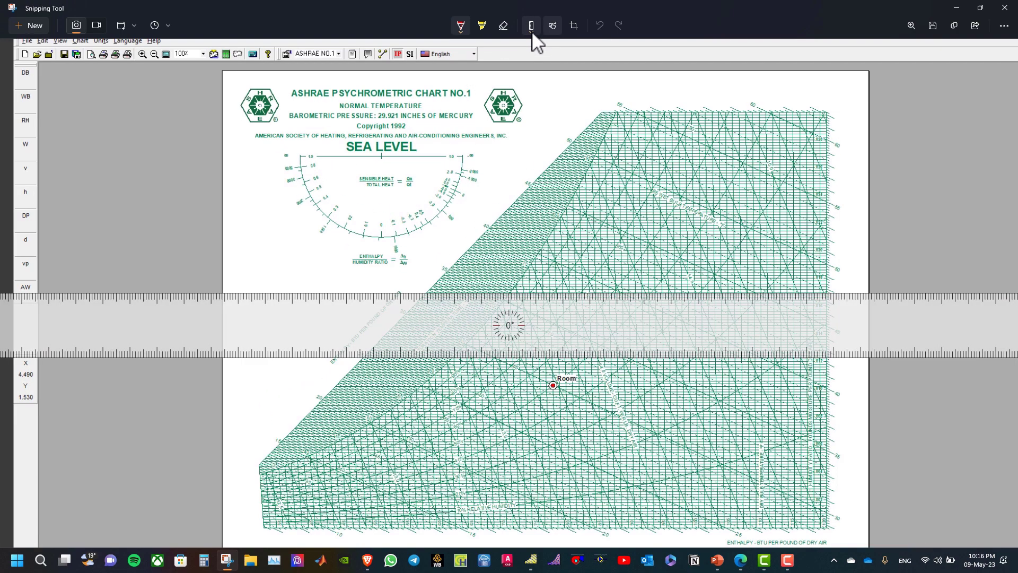
left_click(530, 25)
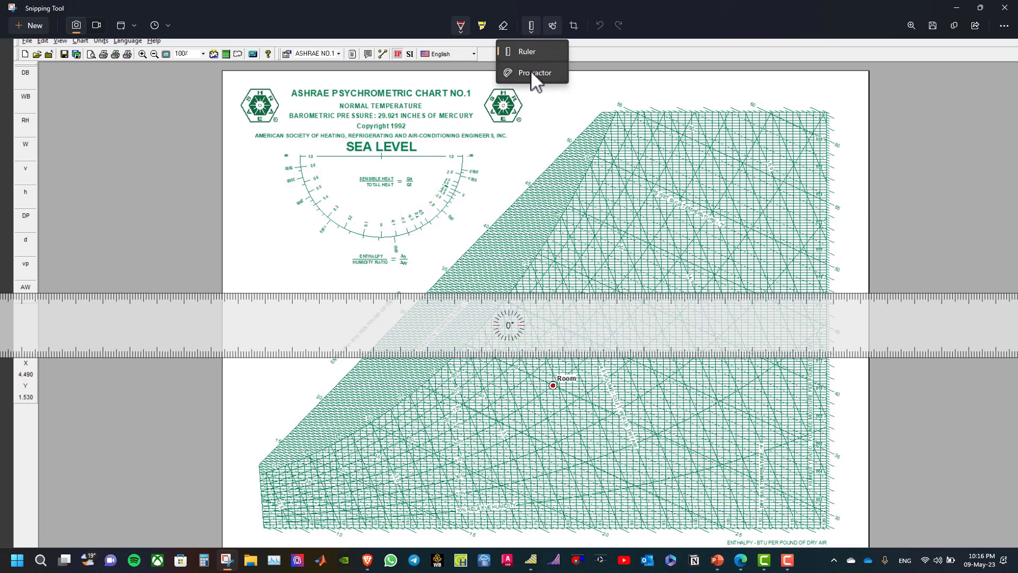
left_click(533, 72)
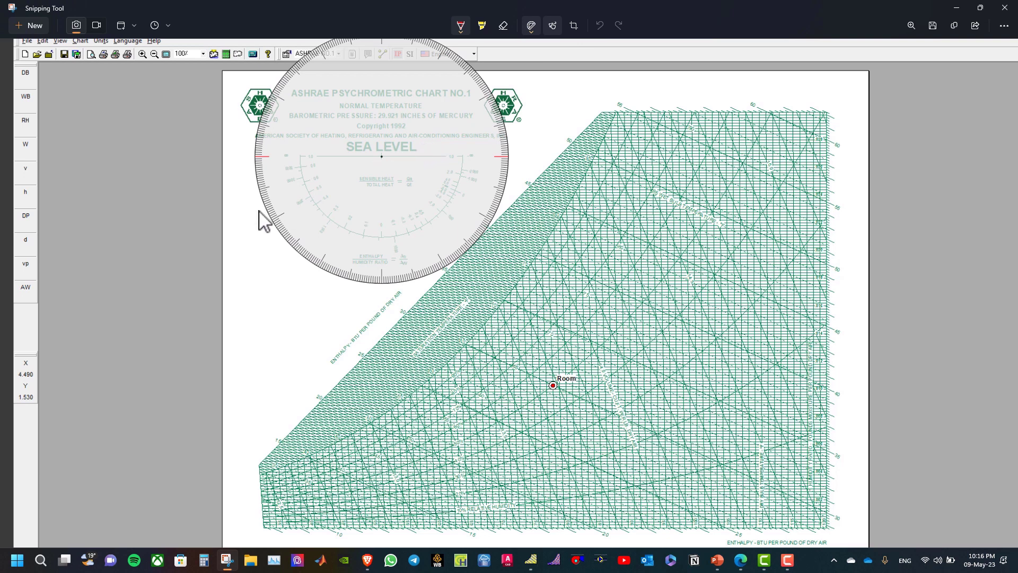
mouse_move(432, 150)
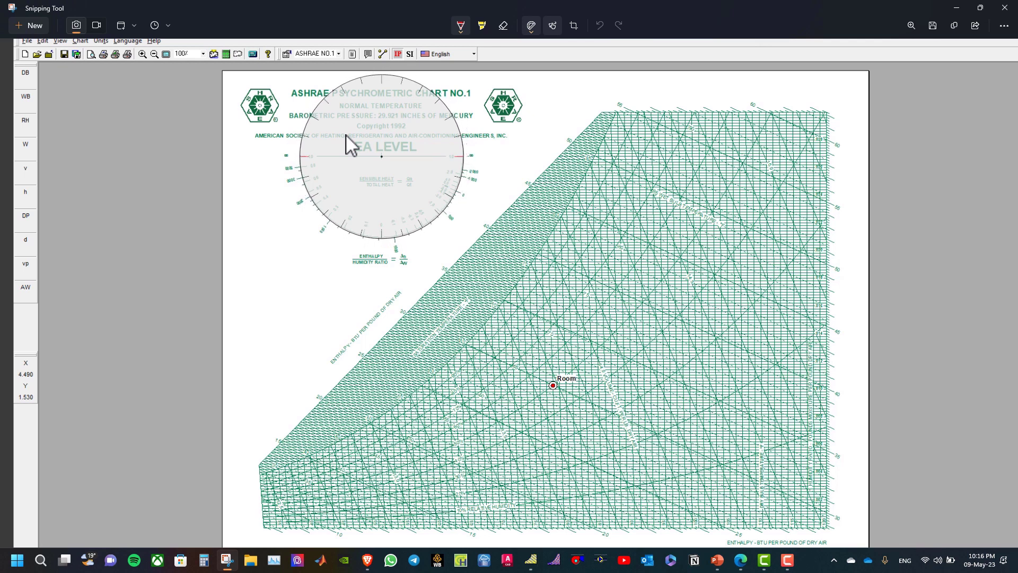
mouse_move(305, 184)
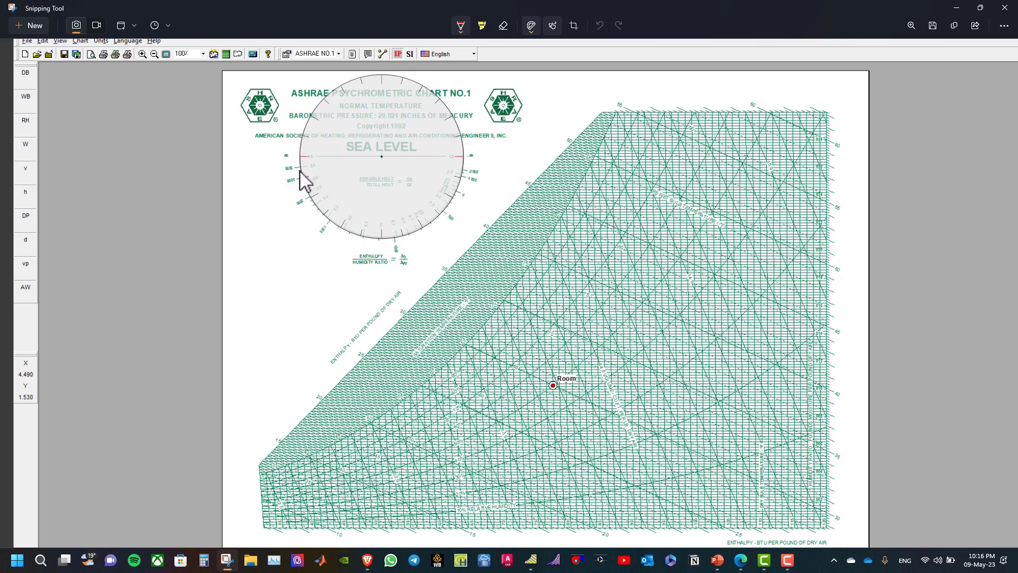
left_click_drag(304, 176, 465, 156)
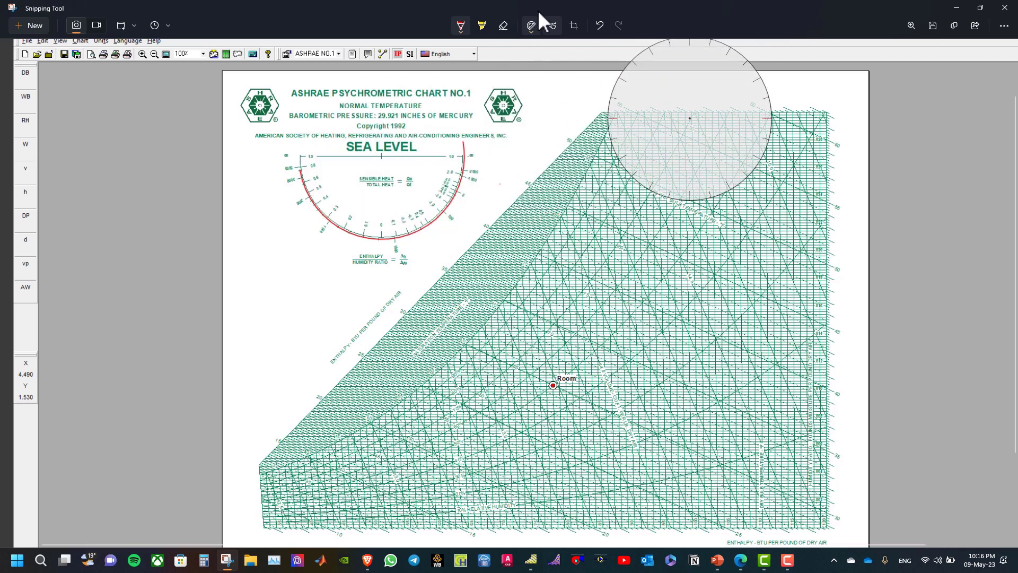
- Swap the Protractor for the straight Ruler
left_click(530, 25)
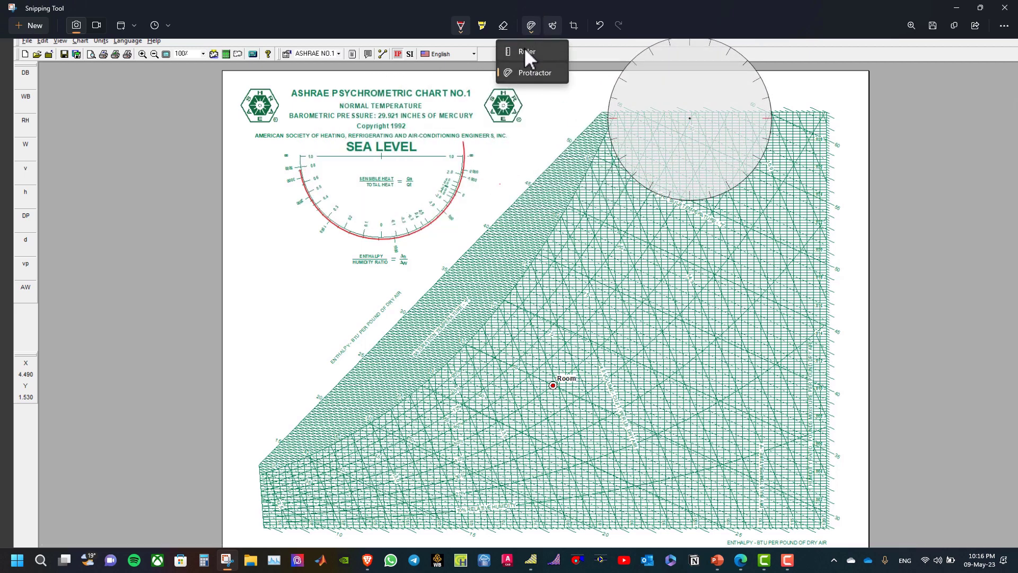
left_click(526, 51)
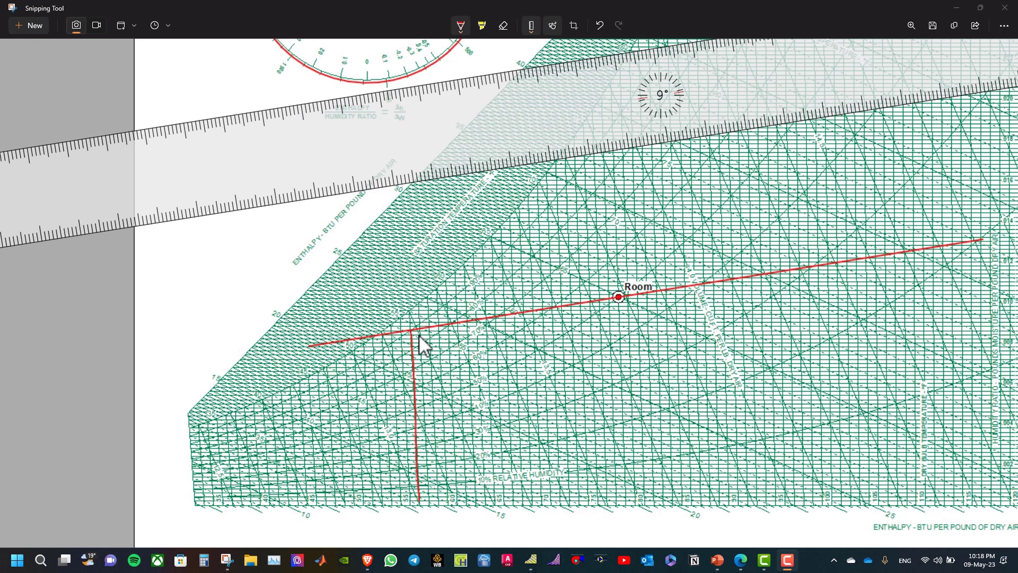
mouse_move(414, 342)
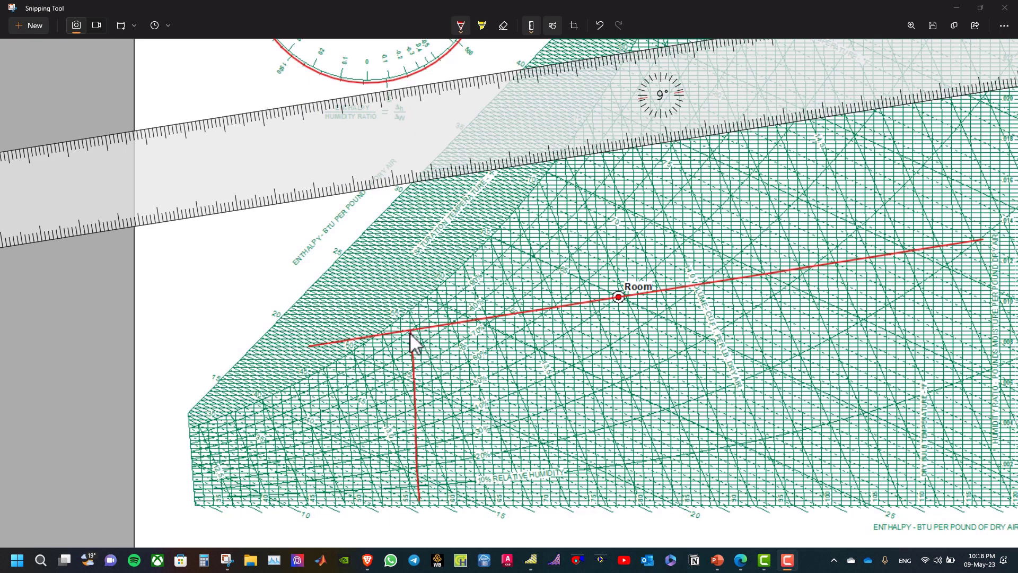
mouse_move(467, 292)
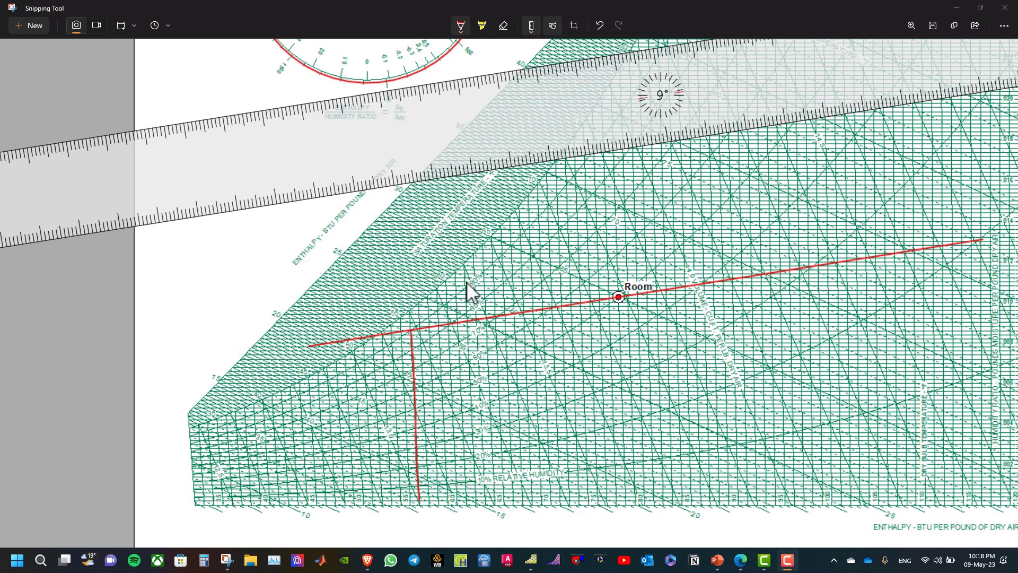
mouse_move(461, 306)
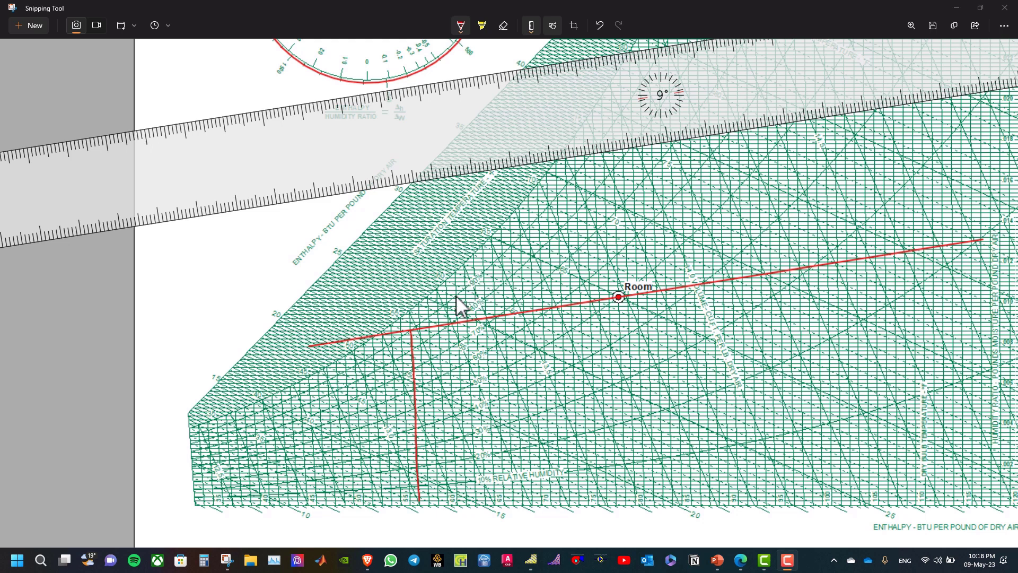
mouse_move(350, 227)
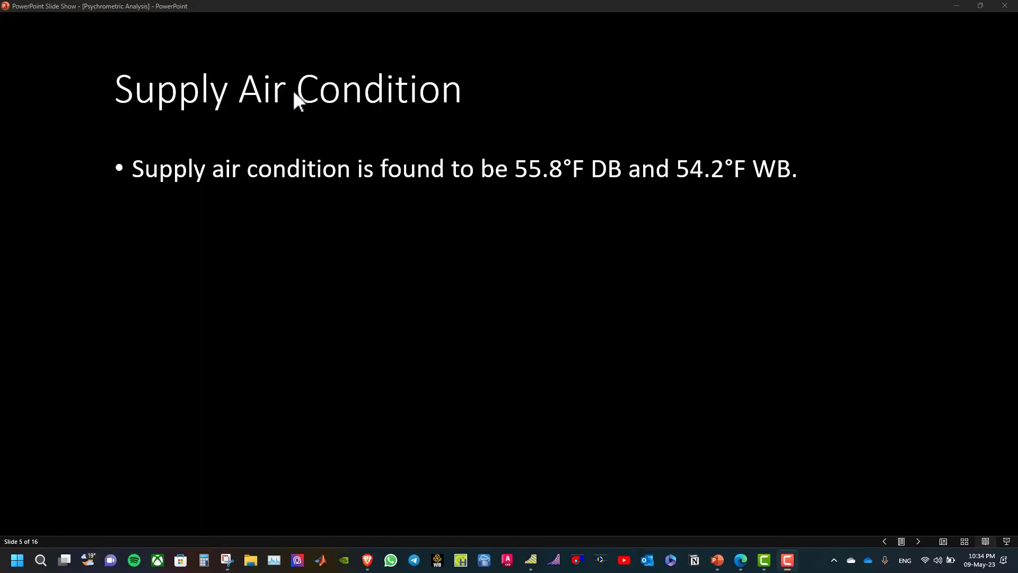
mouse_move(573, 59)
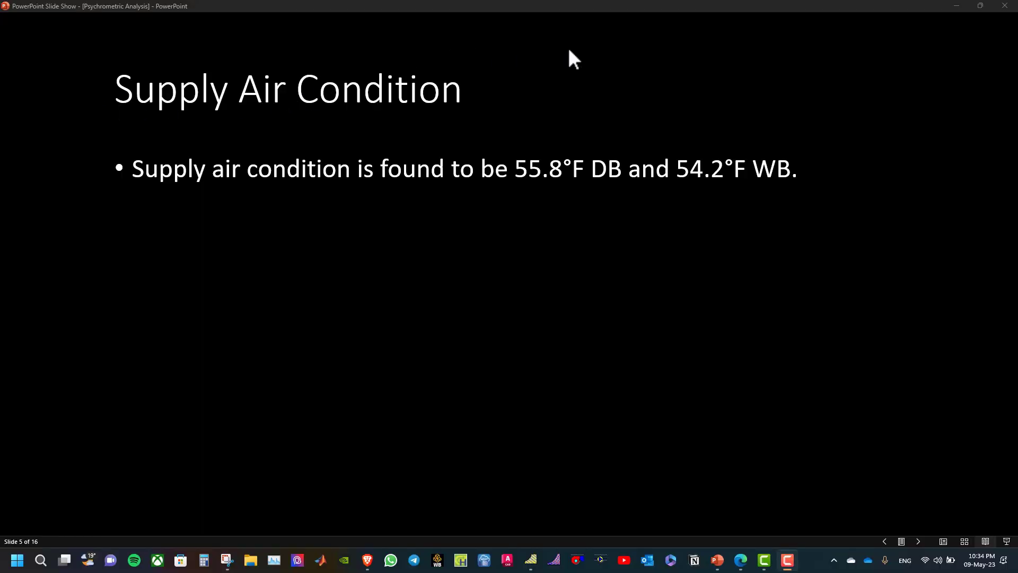
mouse_move(416, 216)
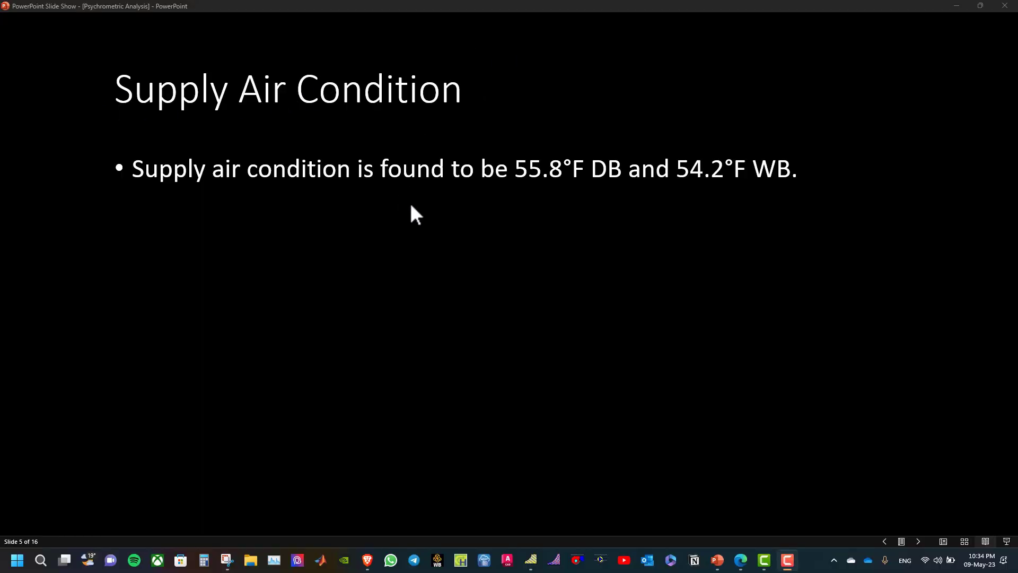
mouse_move(621, 290)
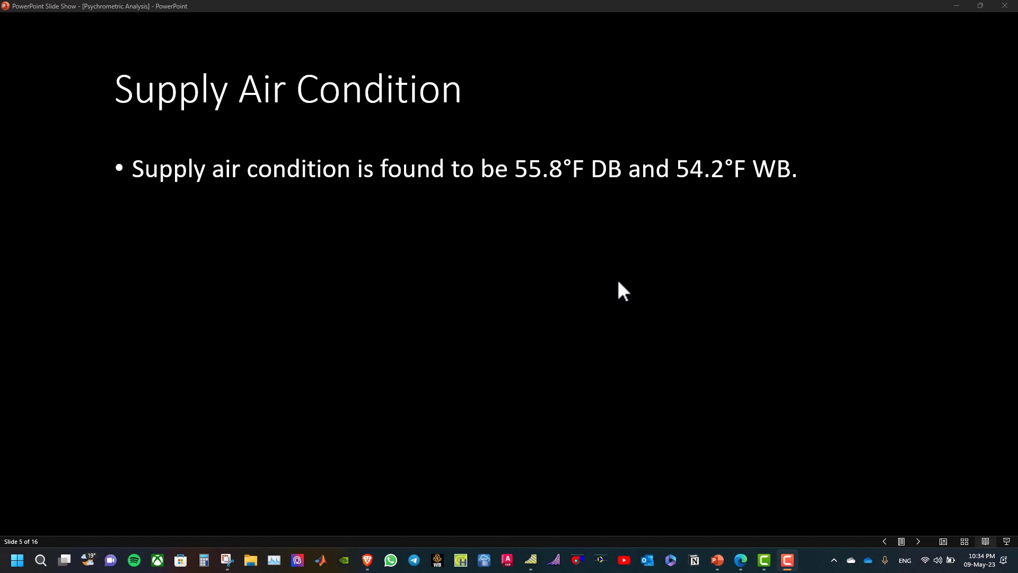
mouse_move(625, 283)
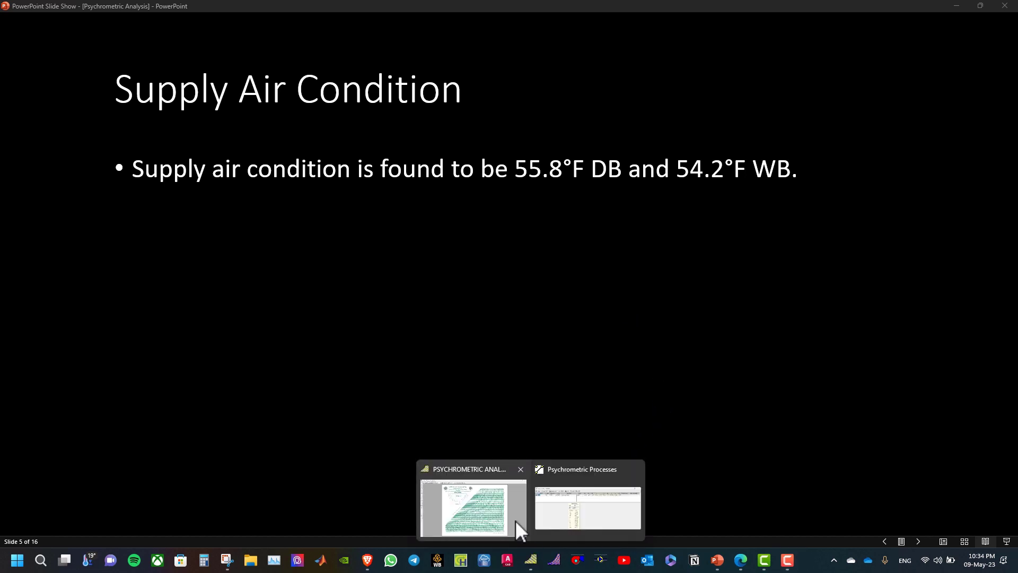
- Add point New 2 connected from Room, with 55.8°F dry bulb and 54.2°F wet bulb
left_click(471, 508)
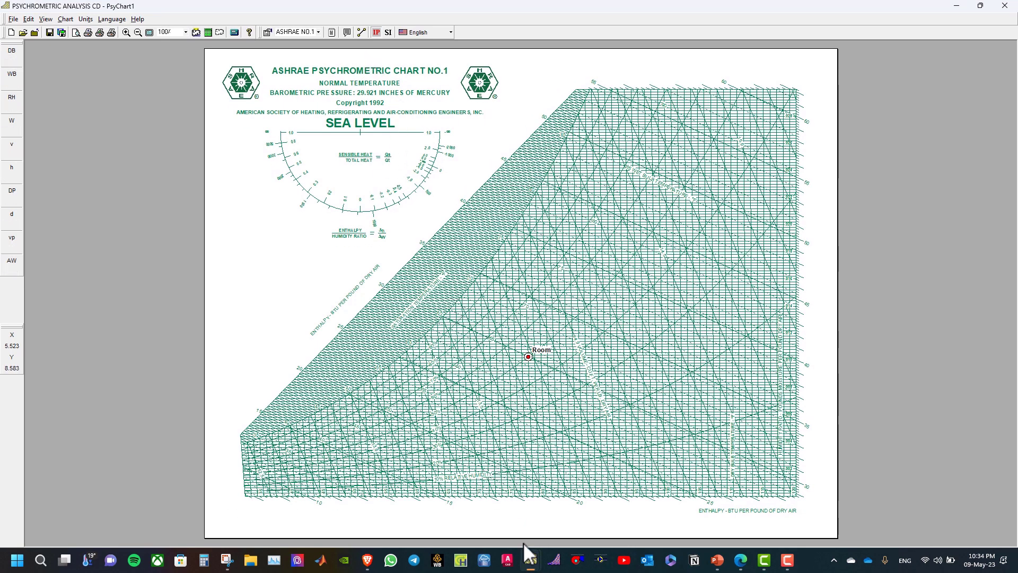
double_click(528, 355)
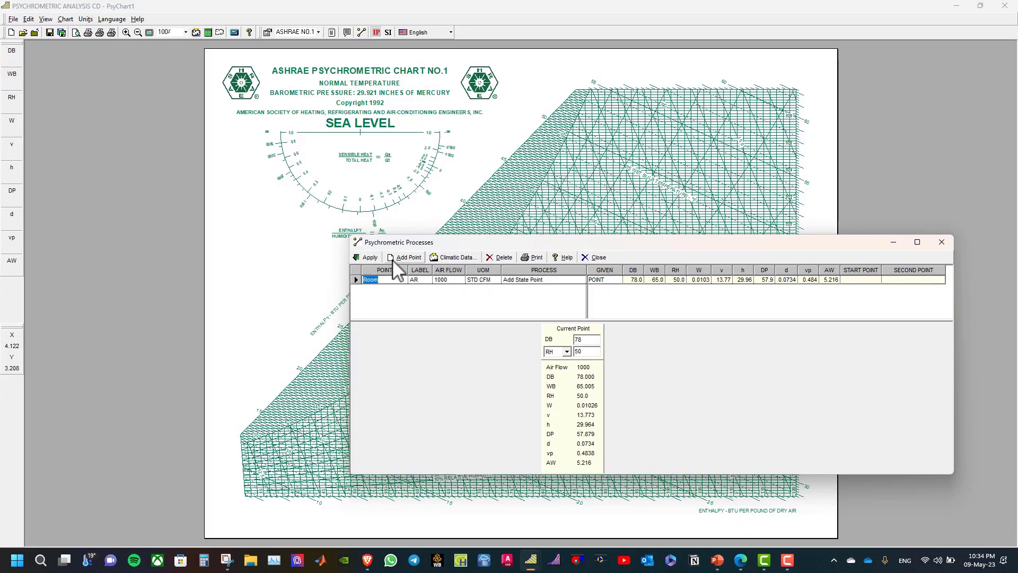
left_click(407, 257)
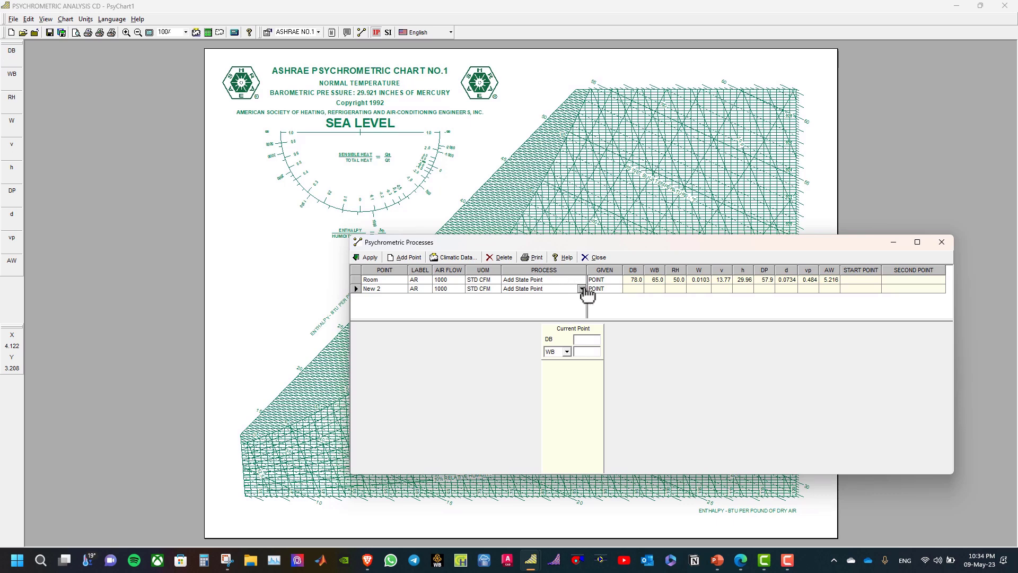
left_click(581, 288)
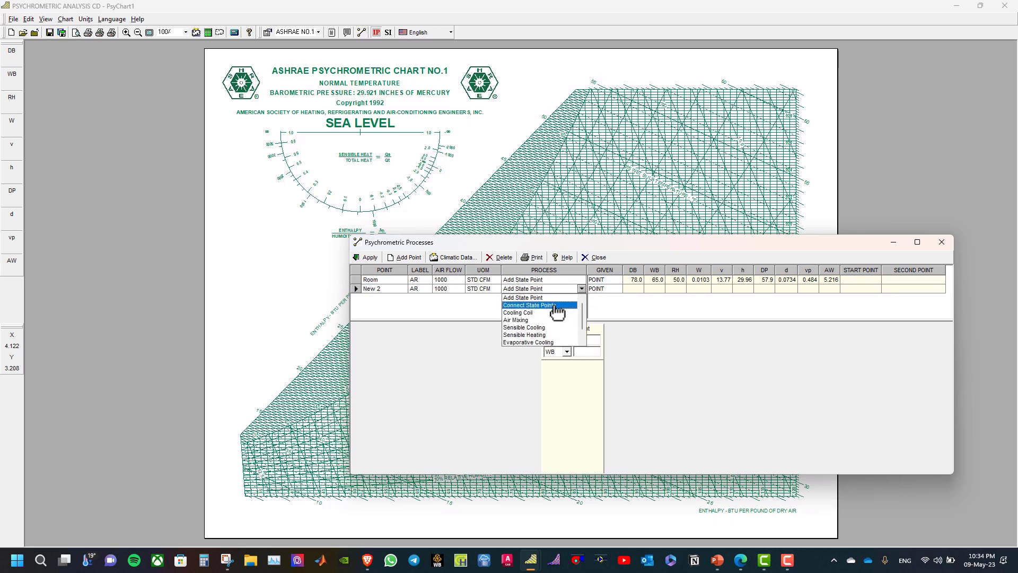
left_click(528, 306)
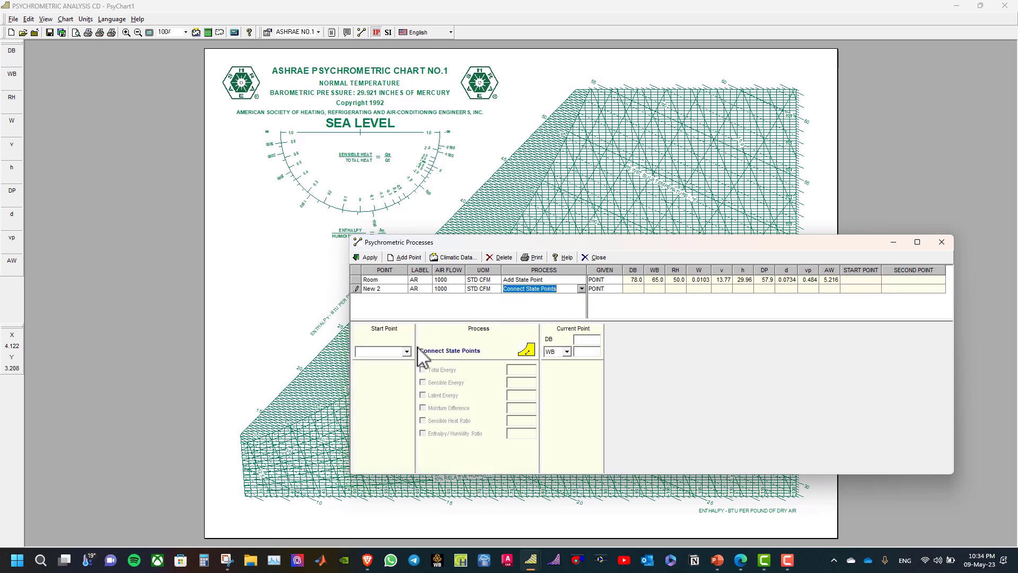
left_click(405, 351)
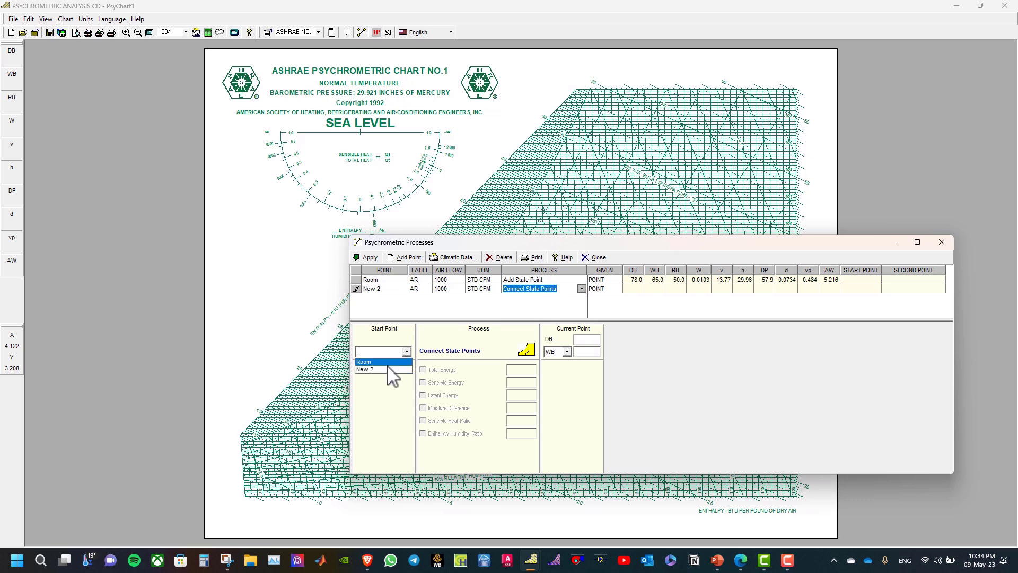
left_click(364, 361)
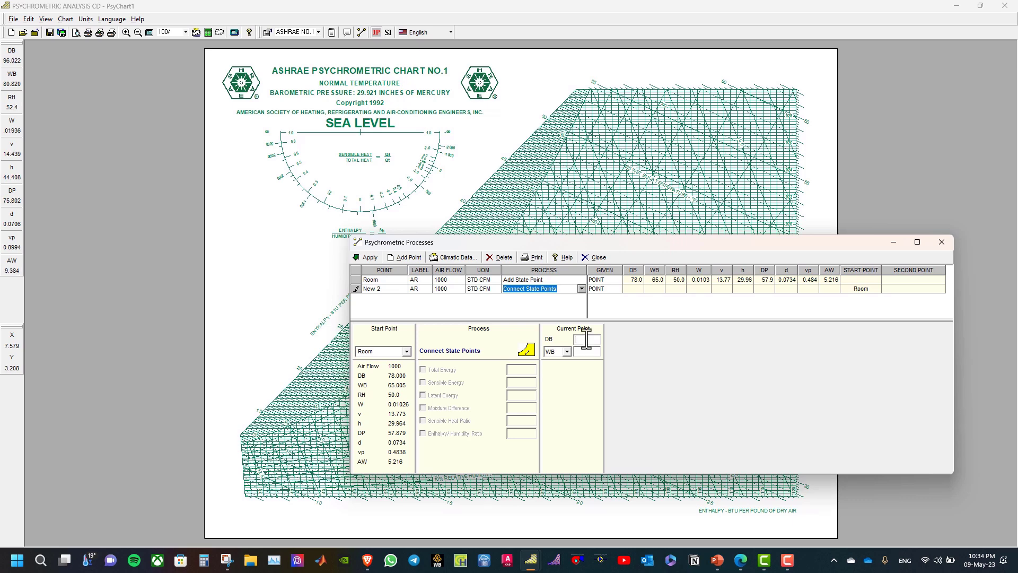
type("55.8")
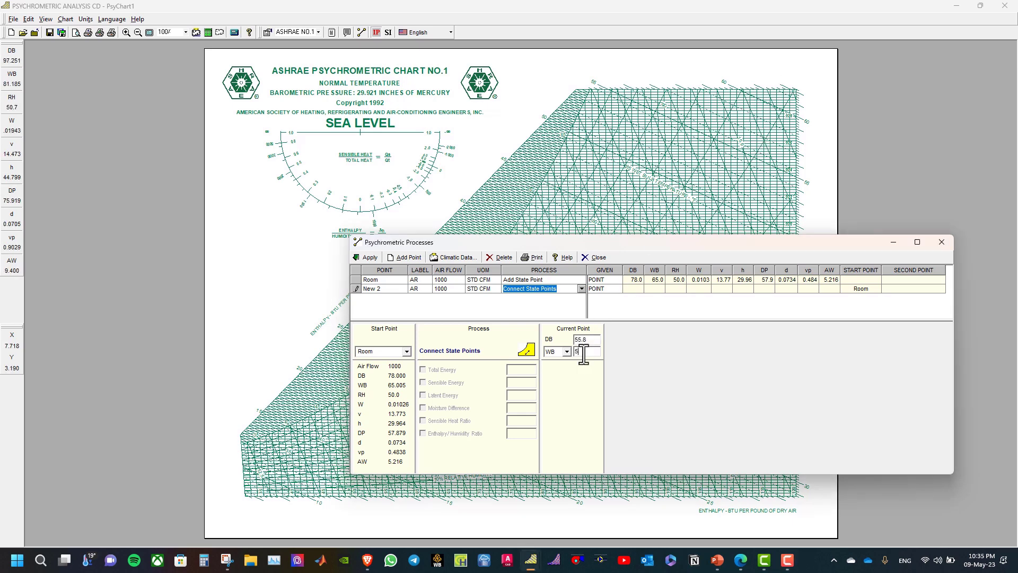
type("54.2")
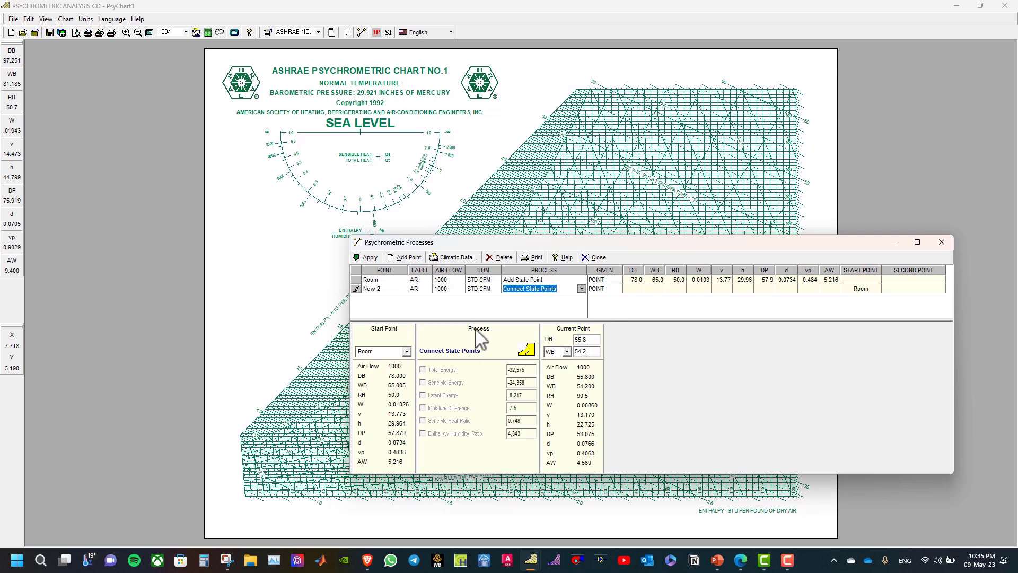
mouse_move(375, 266)
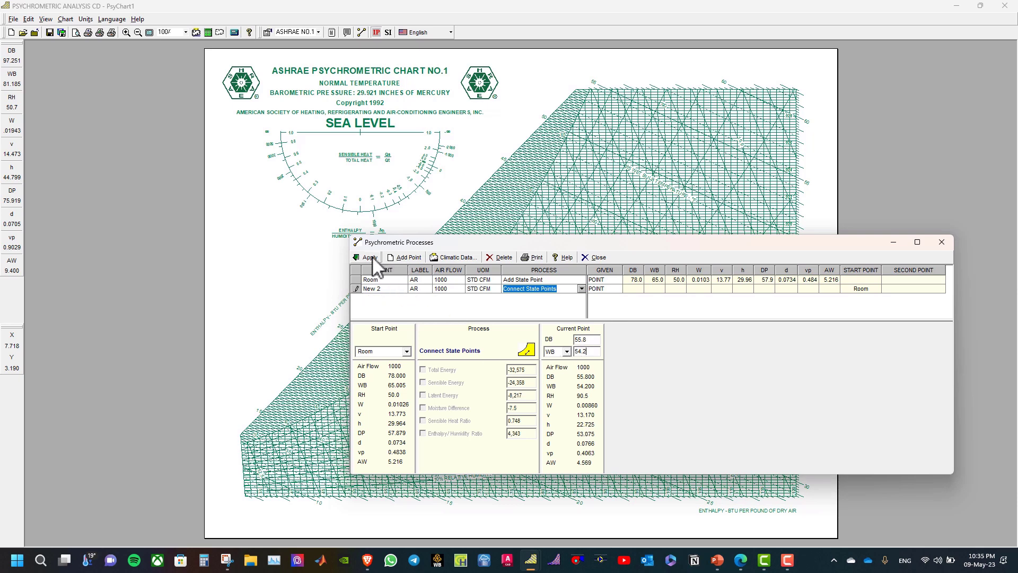
- Apply the Supply point and plot it linked to Room by a process line
left_click(369, 256)
type("Supply")
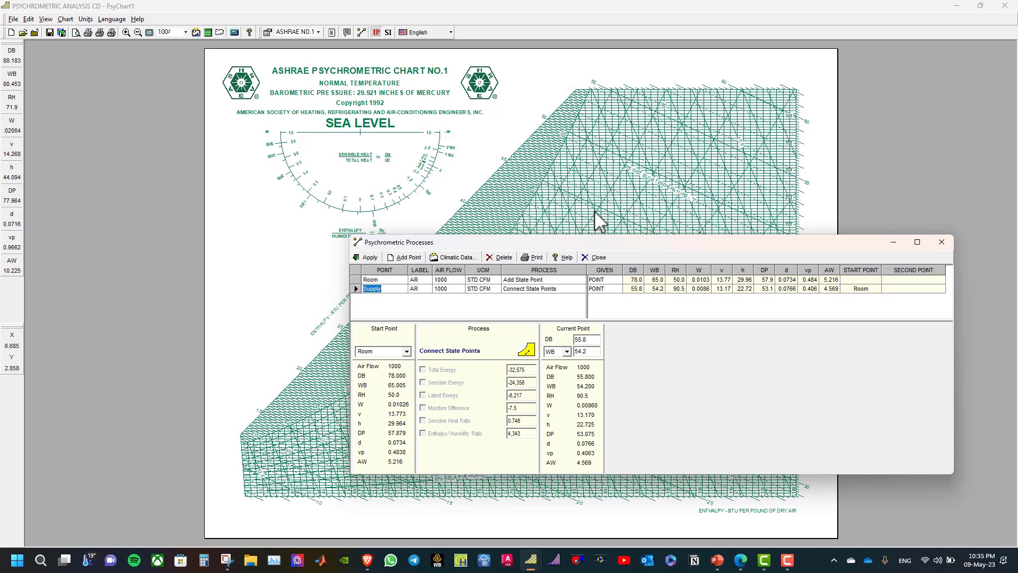
left_click(593, 257)
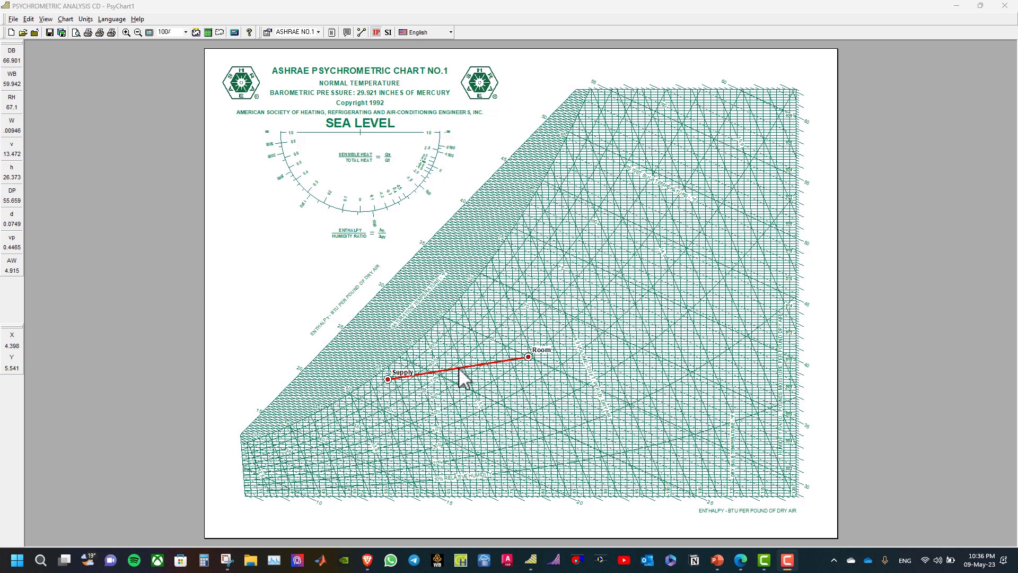
mouse_move(541, 374)
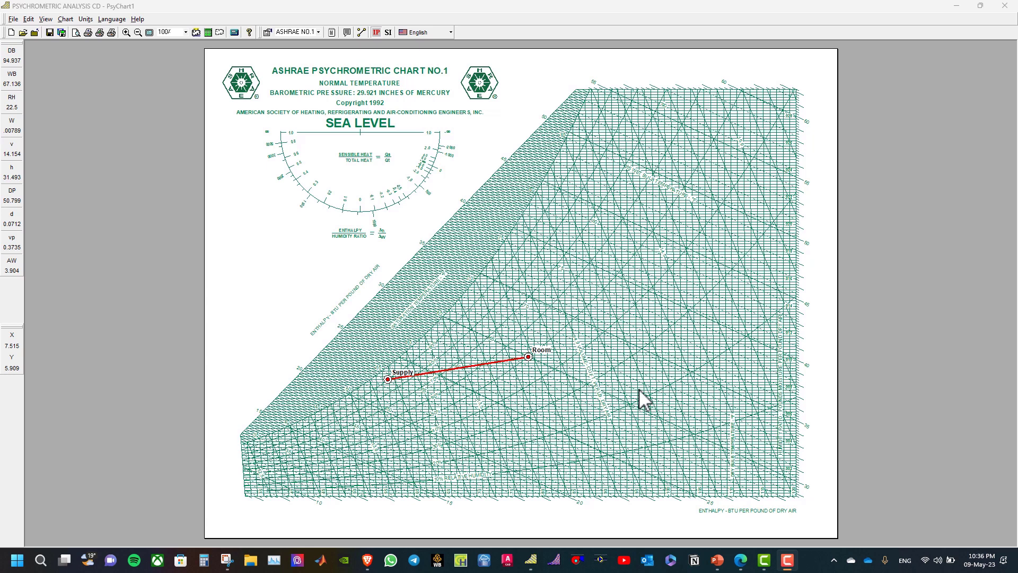
mouse_move(659, 493)
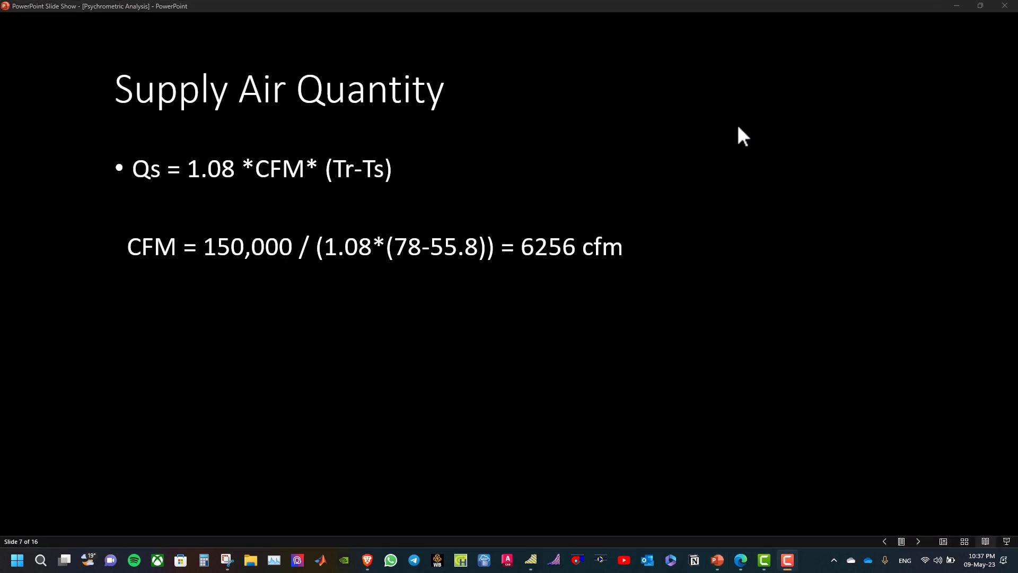
mouse_move(326, 148)
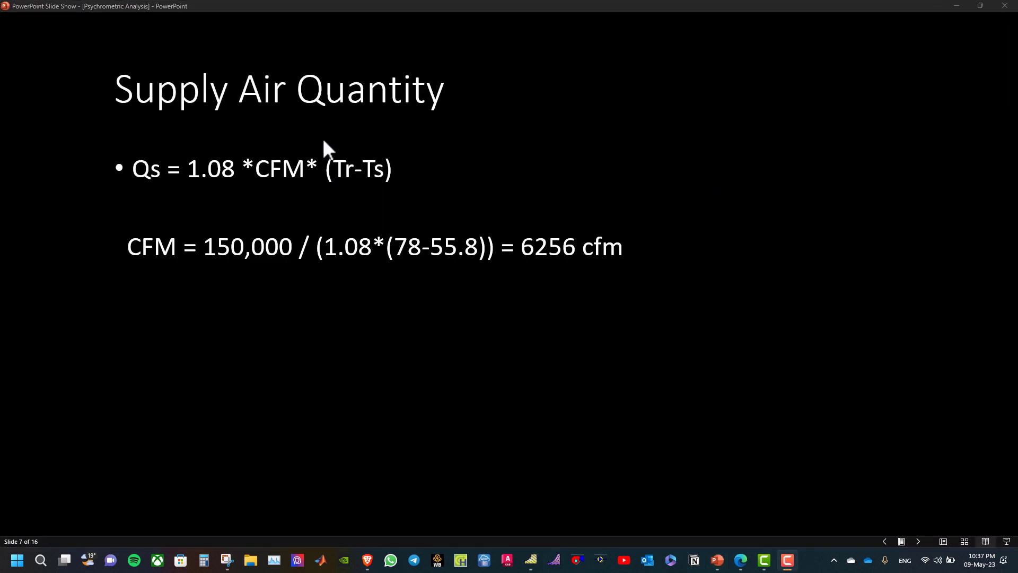
mouse_move(228, 195)
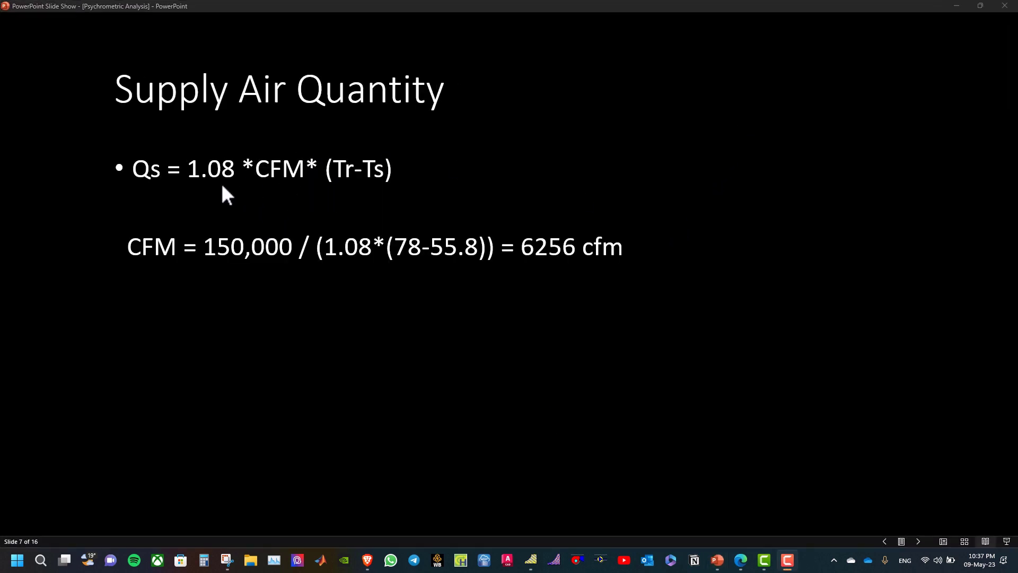
mouse_move(201, 292)
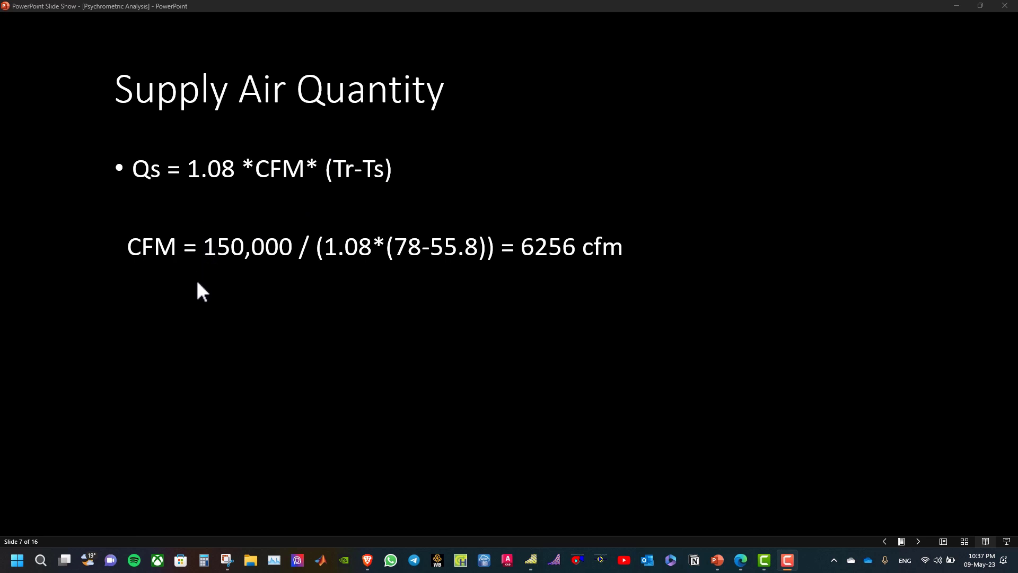
mouse_move(211, 281)
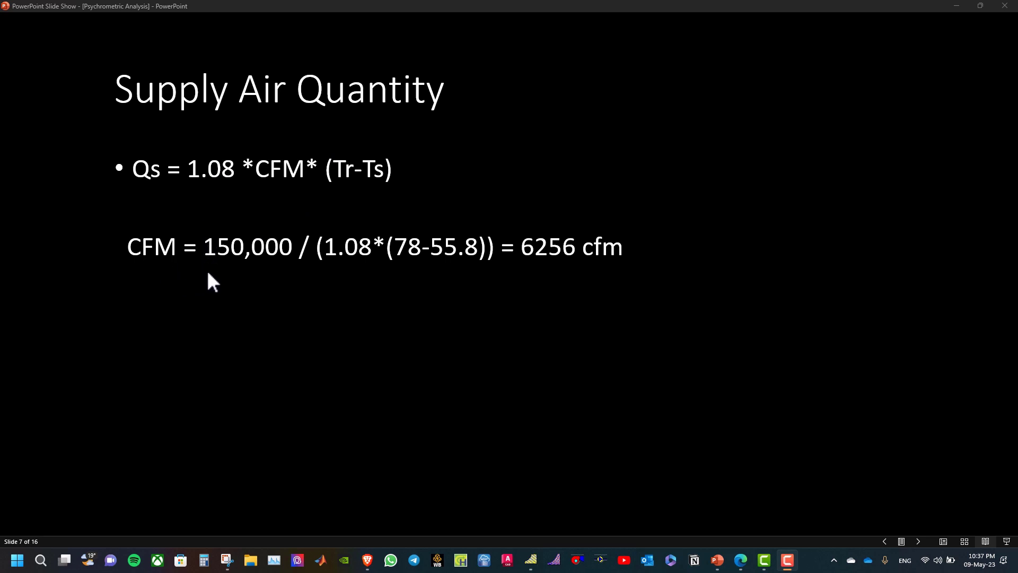
mouse_move(235, 272)
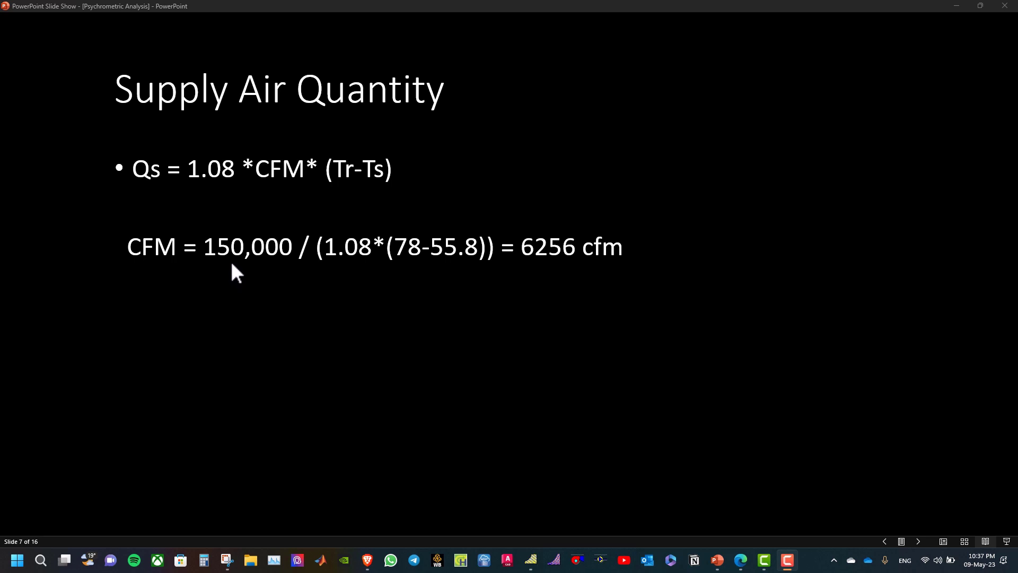
mouse_move(268, 266)
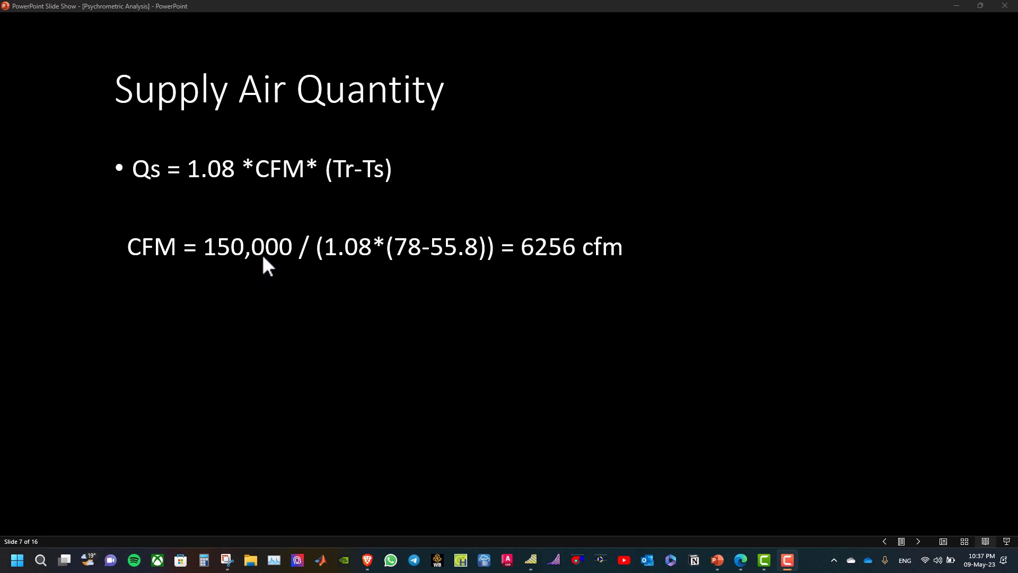
mouse_move(256, 270)
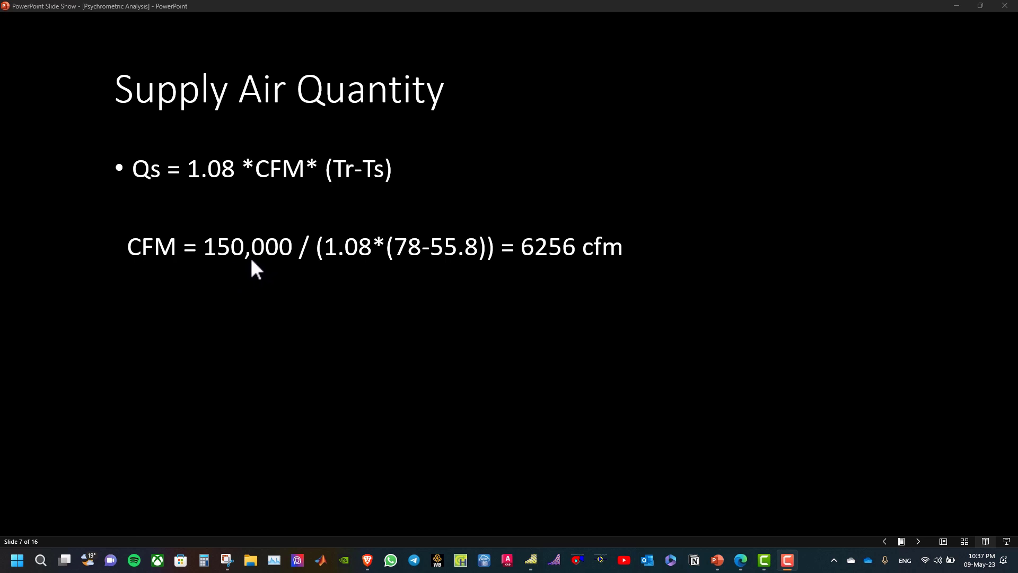
mouse_move(362, 272)
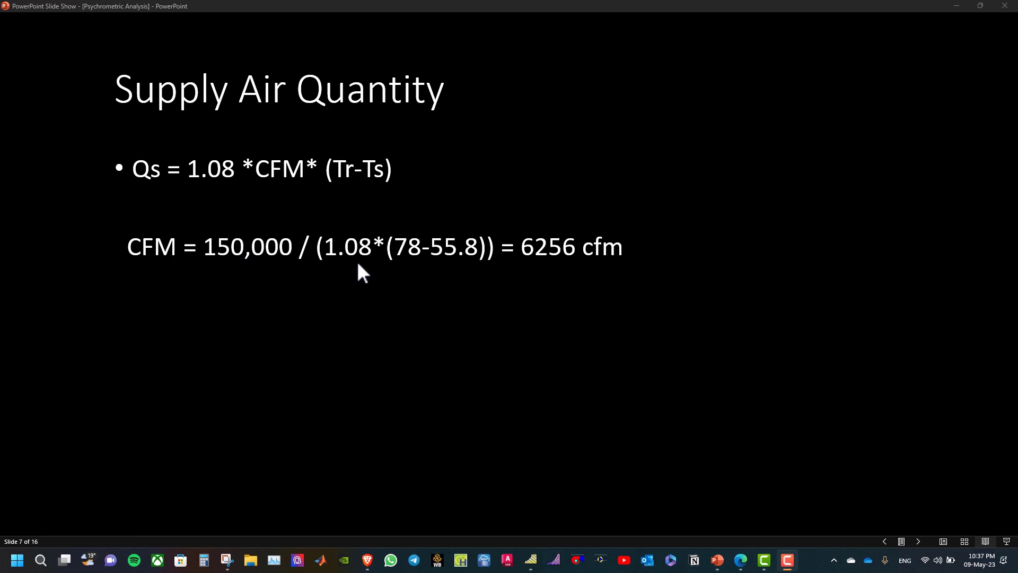
mouse_move(413, 265)
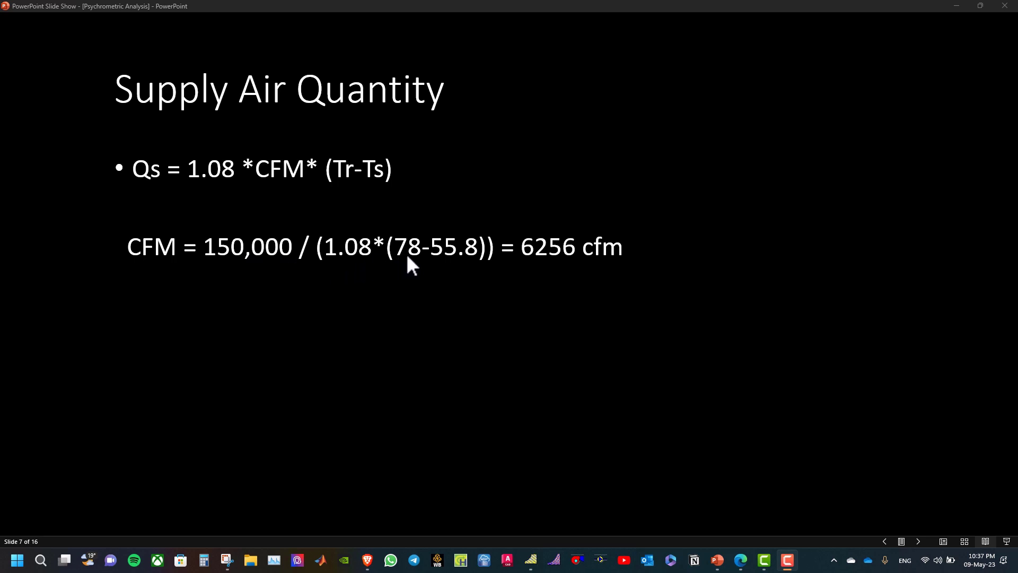
mouse_move(466, 266)
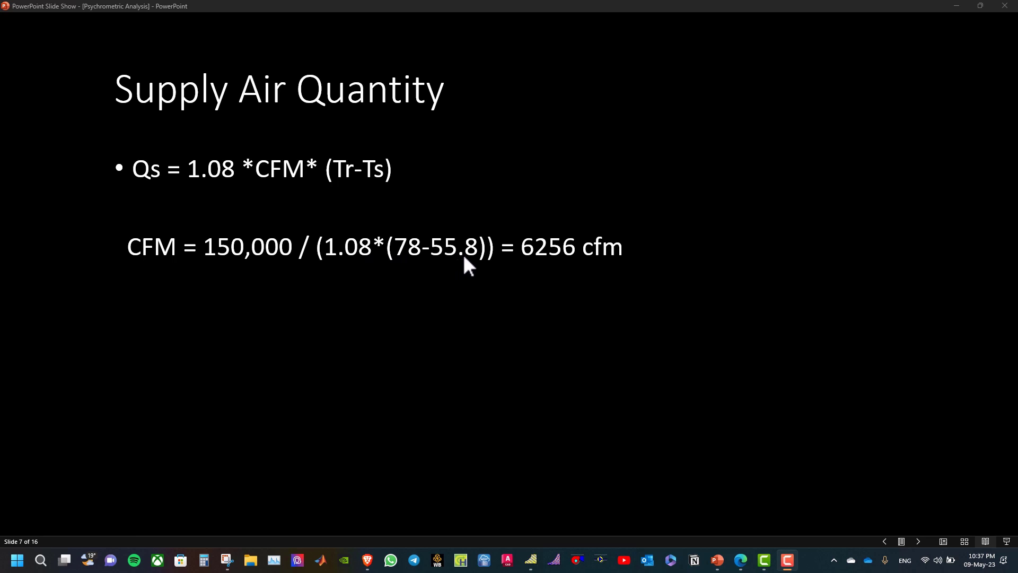
mouse_move(440, 271)
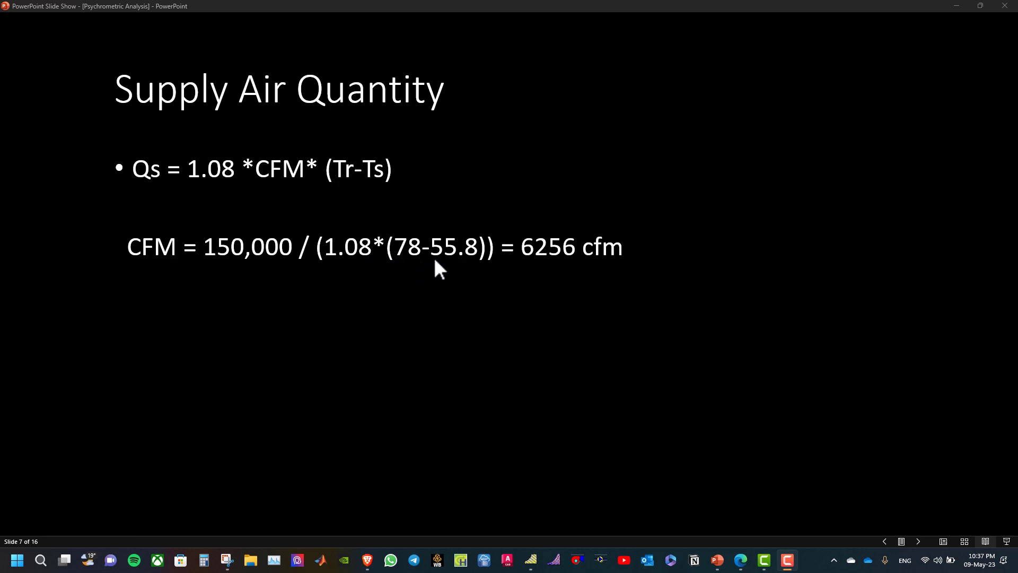
mouse_move(512, 270)
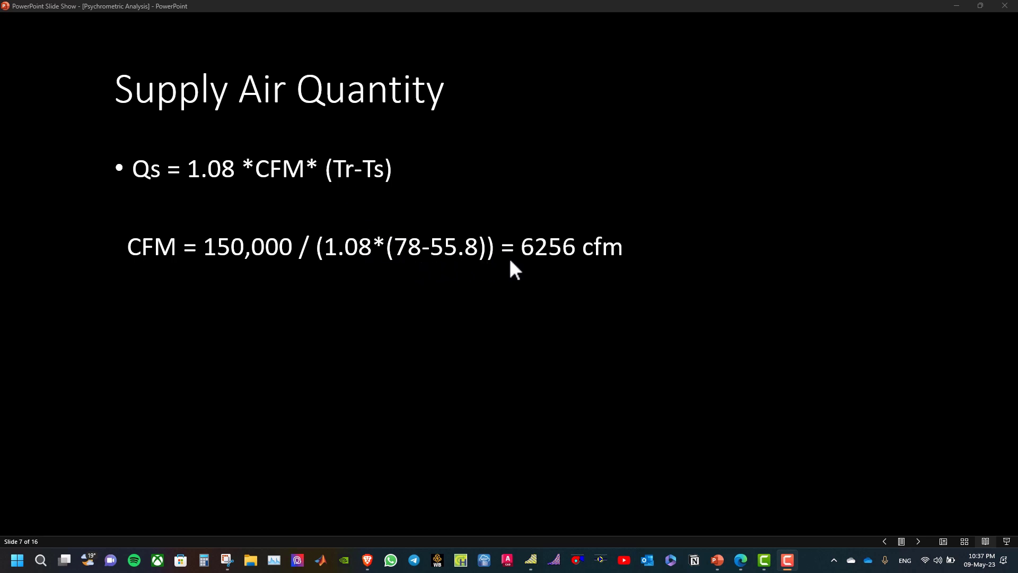
mouse_move(526, 279)
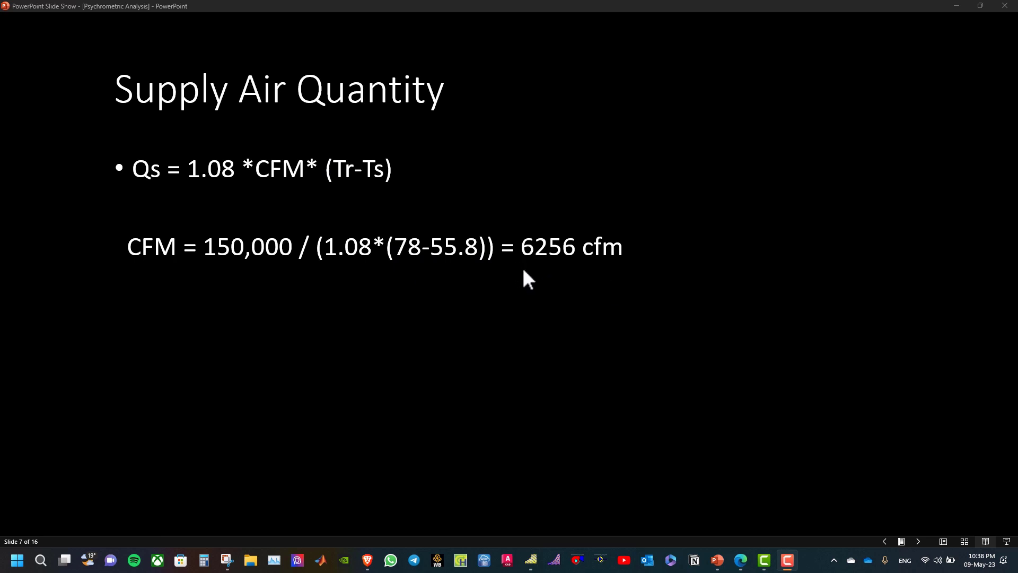
mouse_move(567, 263)
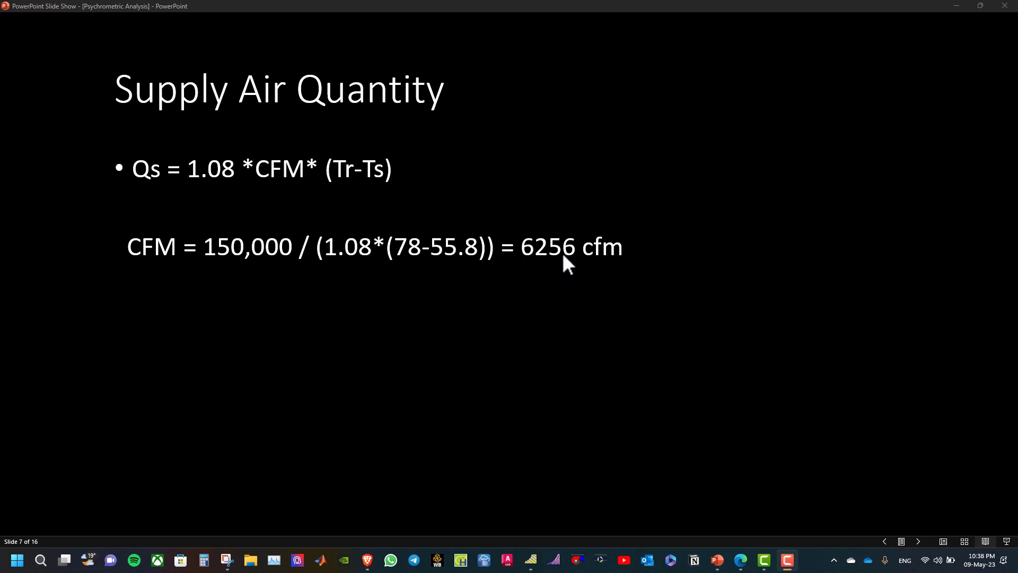
mouse_move(798, 71)
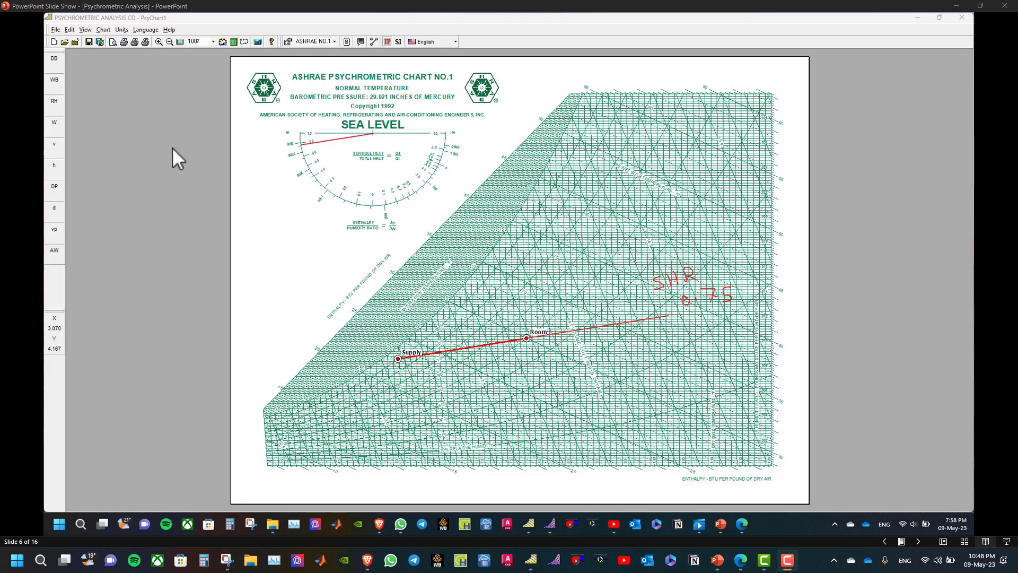
mouse_move(173, 111)
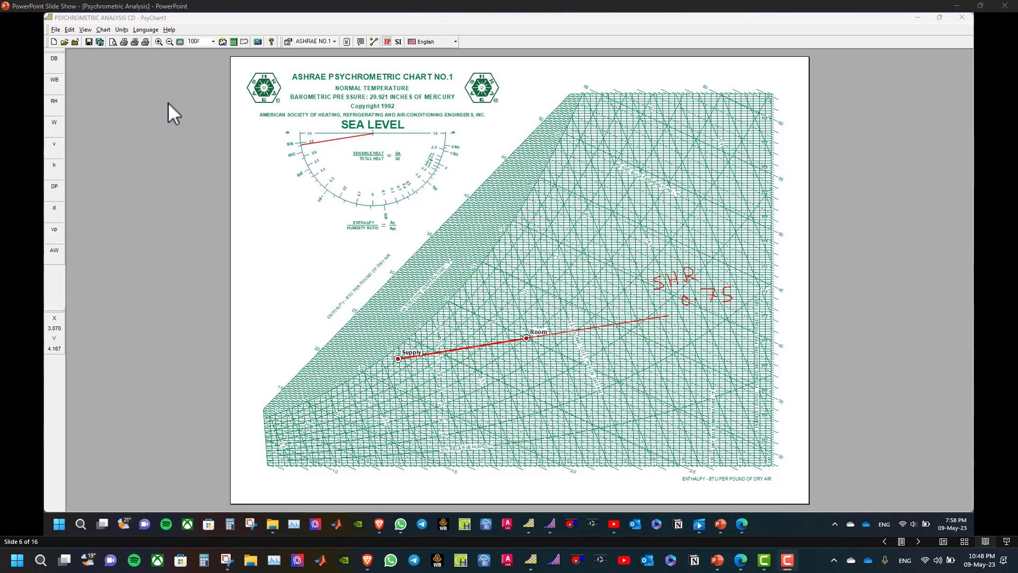
mouse_move(307, 210)
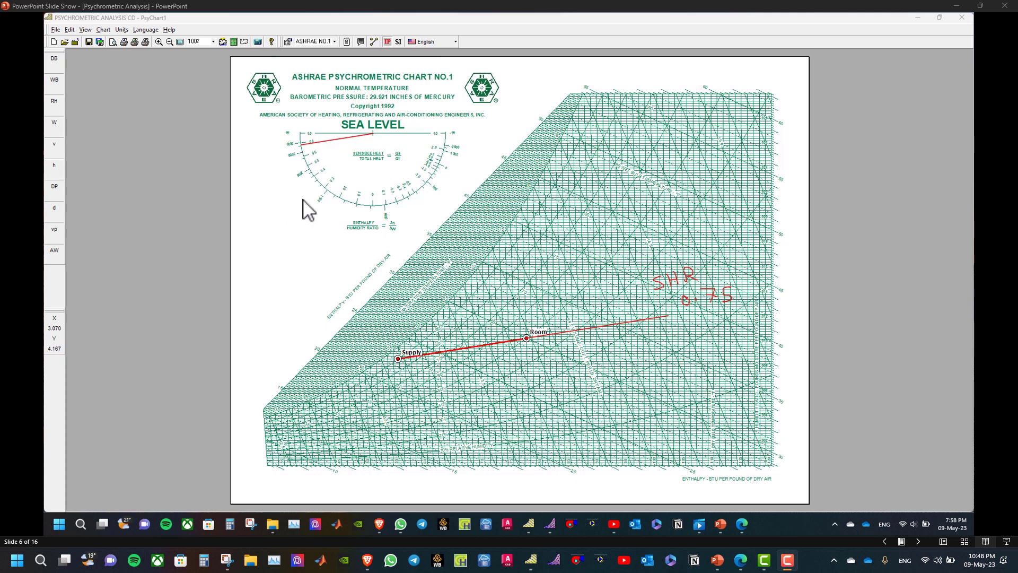
mouse_move(316, 213)
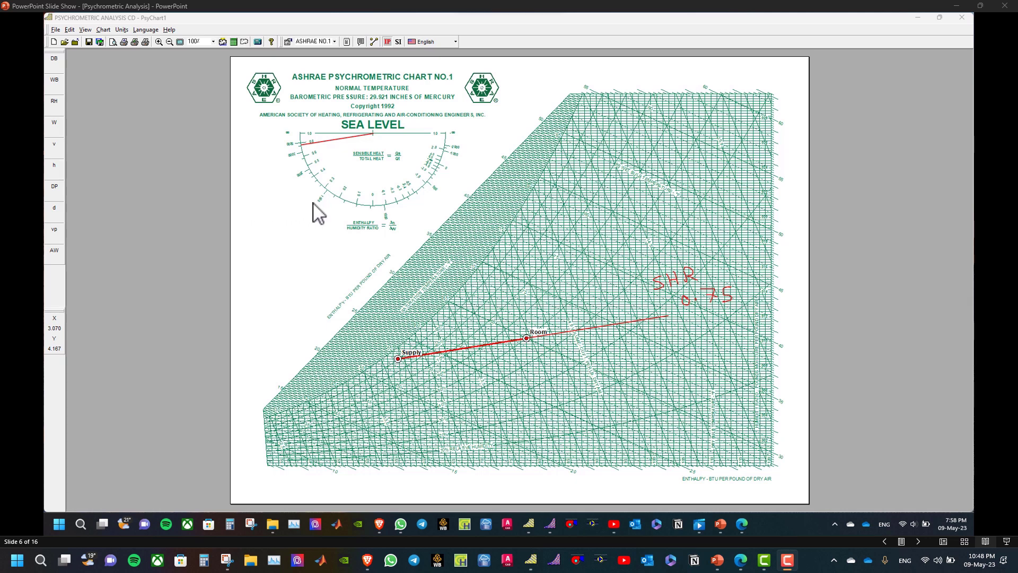
mouse_move(307, 237)
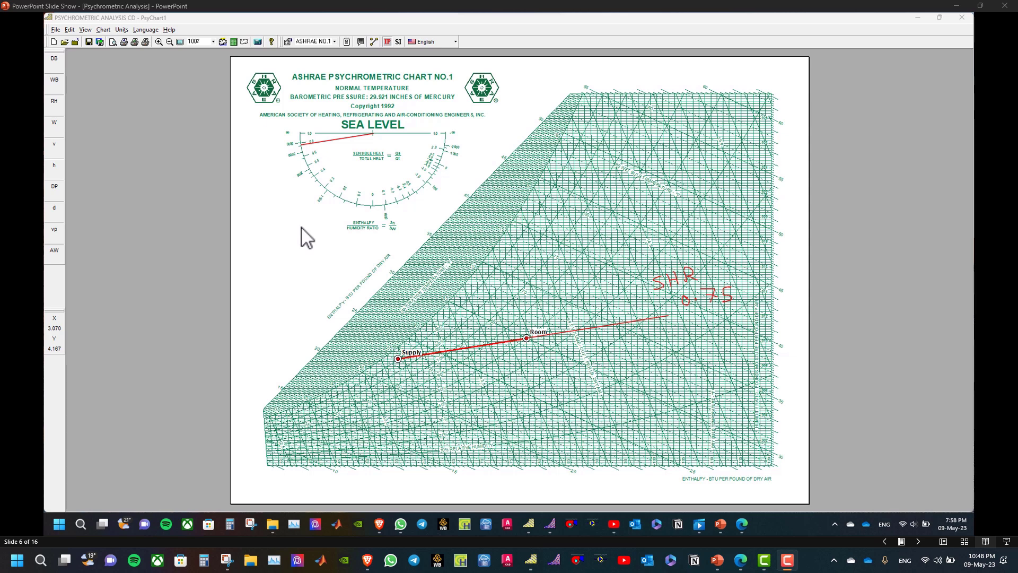